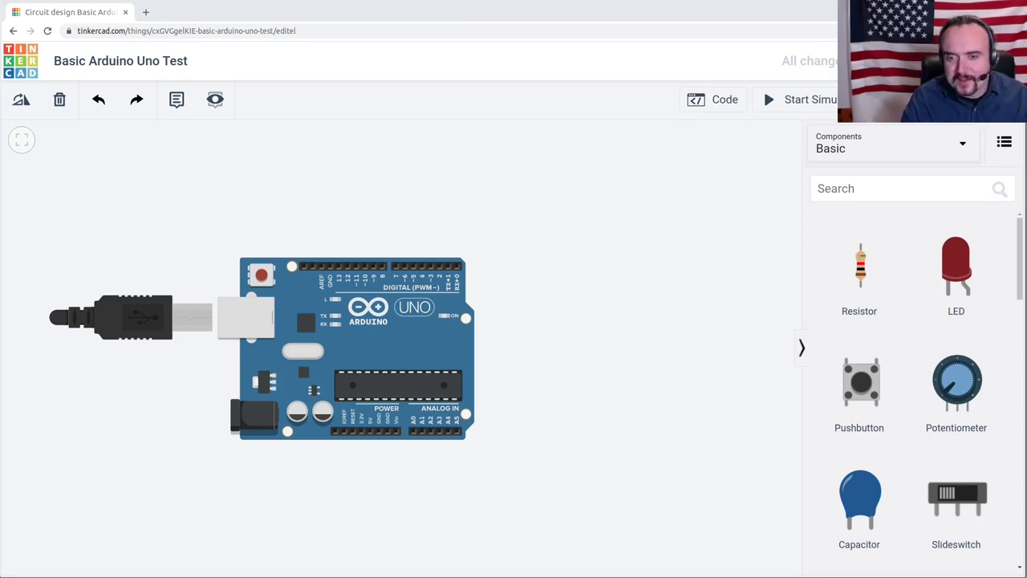
pyautogui.moveTo(132, 203)
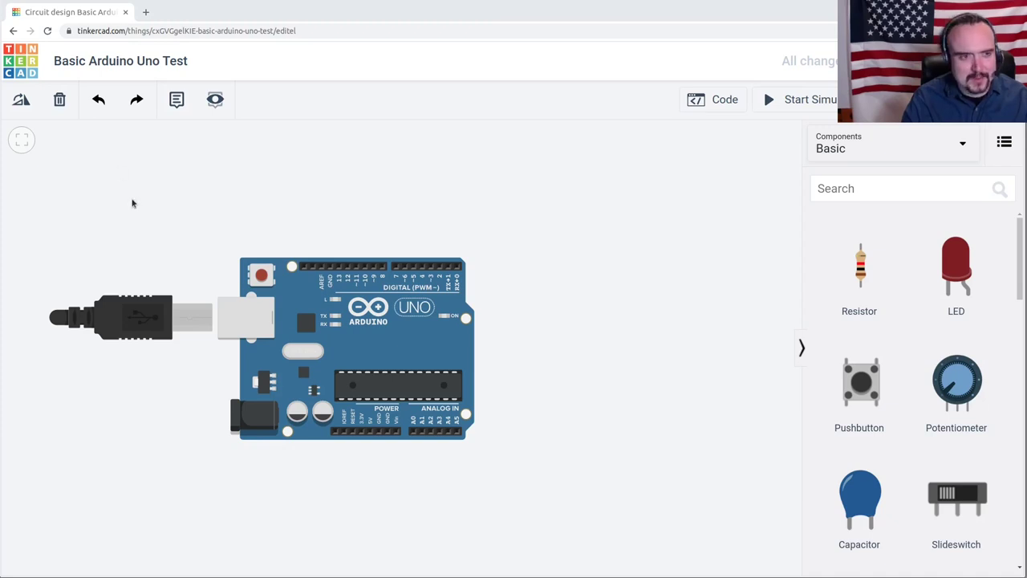
pyautogui.moveTo(315, 221)
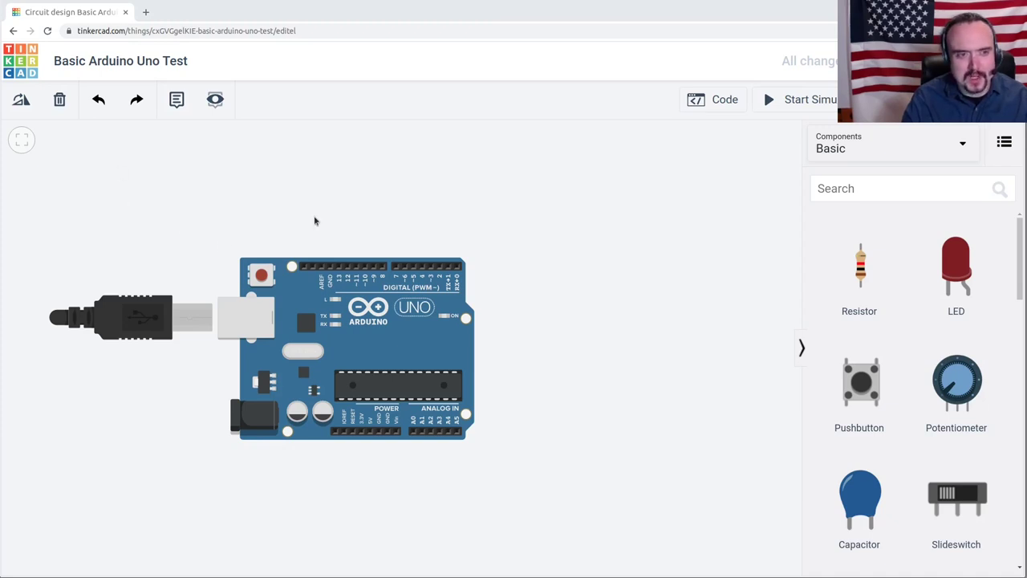
pyautogui.moveTo(377, 338)
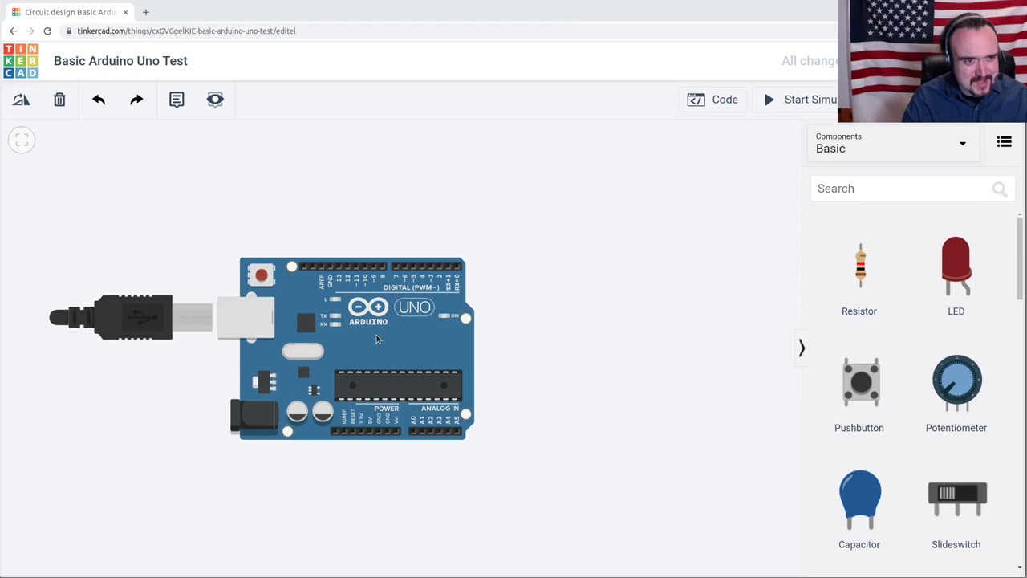
pyautogui.moveTo(508, 257)
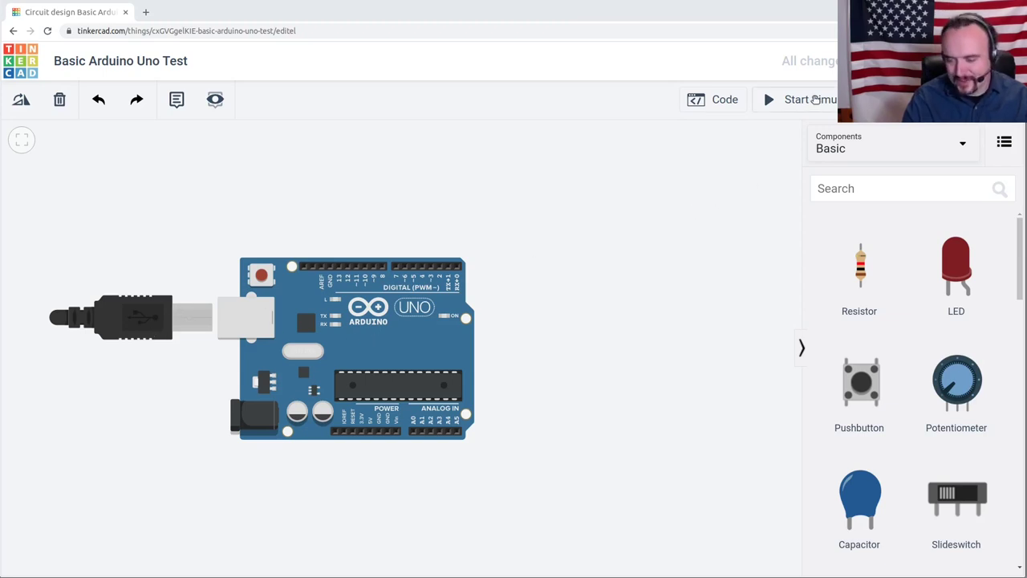
# Run the simulation of the Arduino Uno design with its USB cable connected
pyautogui.click(794, 98)
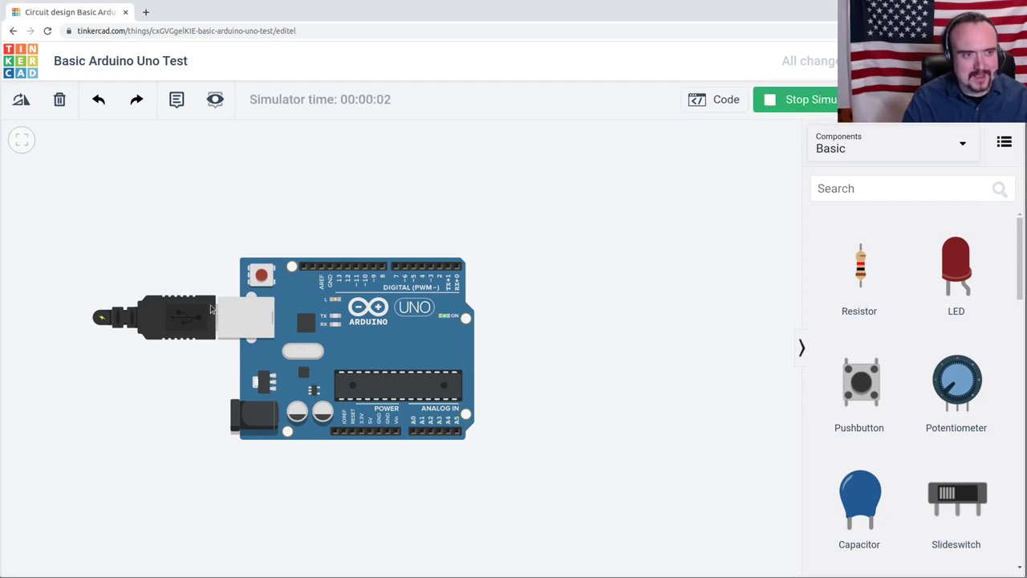
pyautogui.moveTo(439, 330)
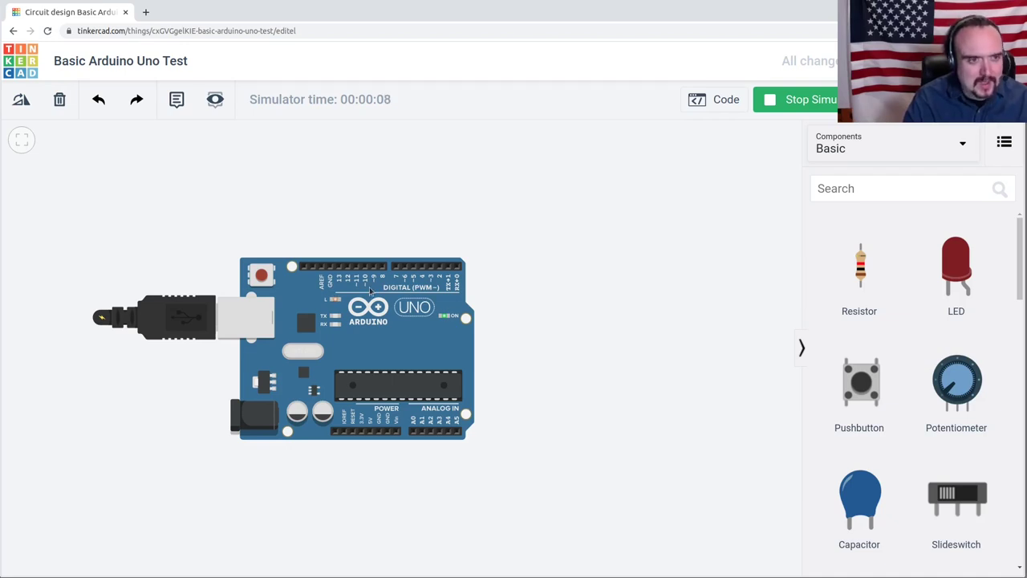
# Stop the running simulation of the Arduino Uno circuit
pyautogui.click(713, 99)
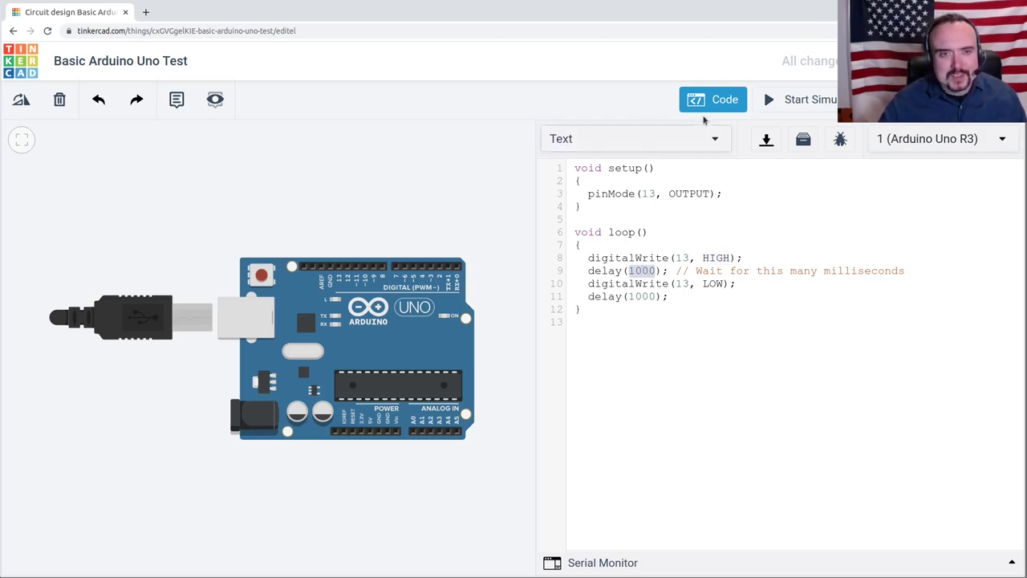
# Close the code editor and plug a red LED into the Uno's GND and pin 13 headers
pyautogui.click(713, 99)
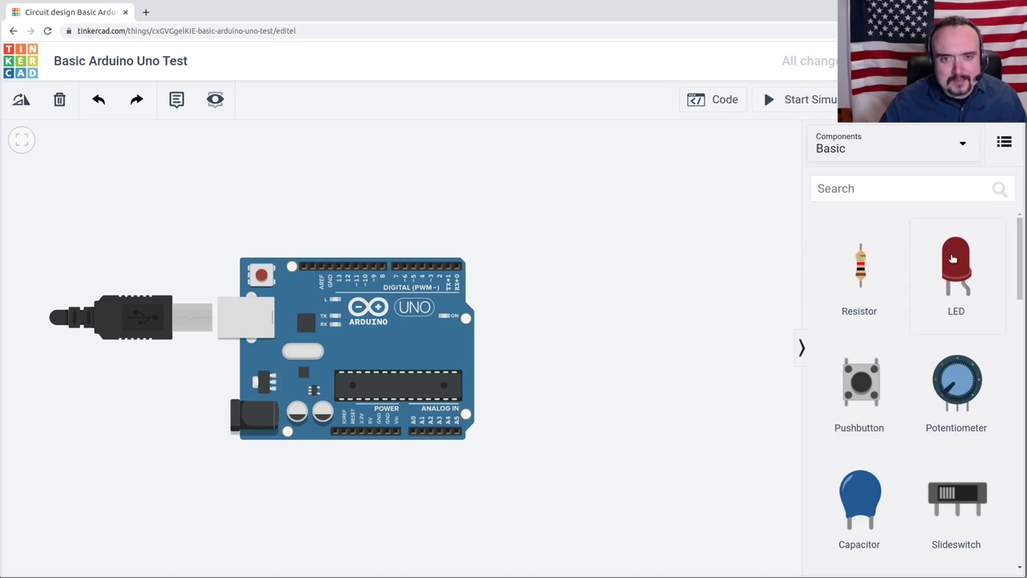
pyautogui.moveTo(956, 265); pyautogui.dragTo(319, 197)
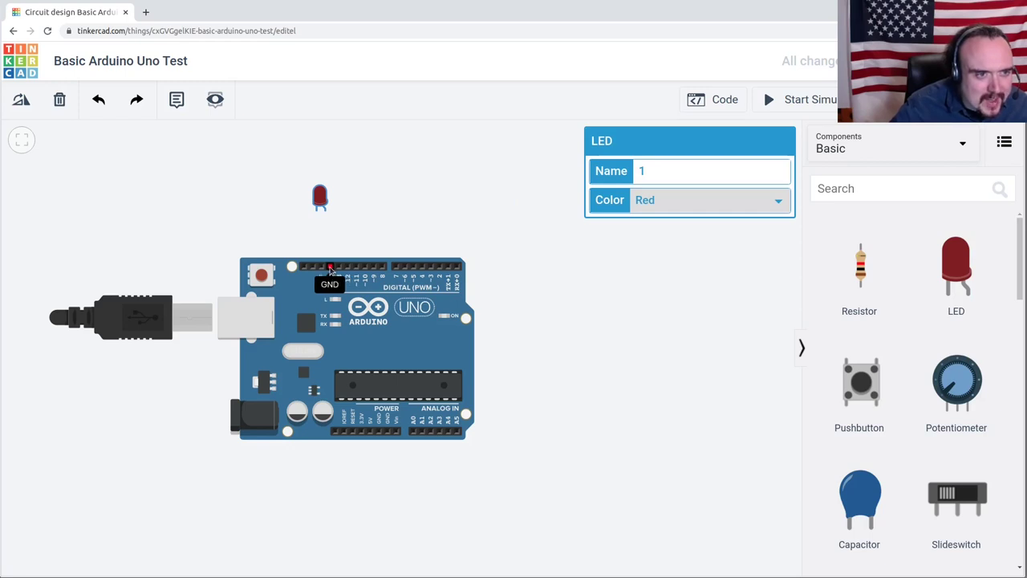
pyautogui.moveTo(320, 196); pyautogui.dragTo(343, 217)
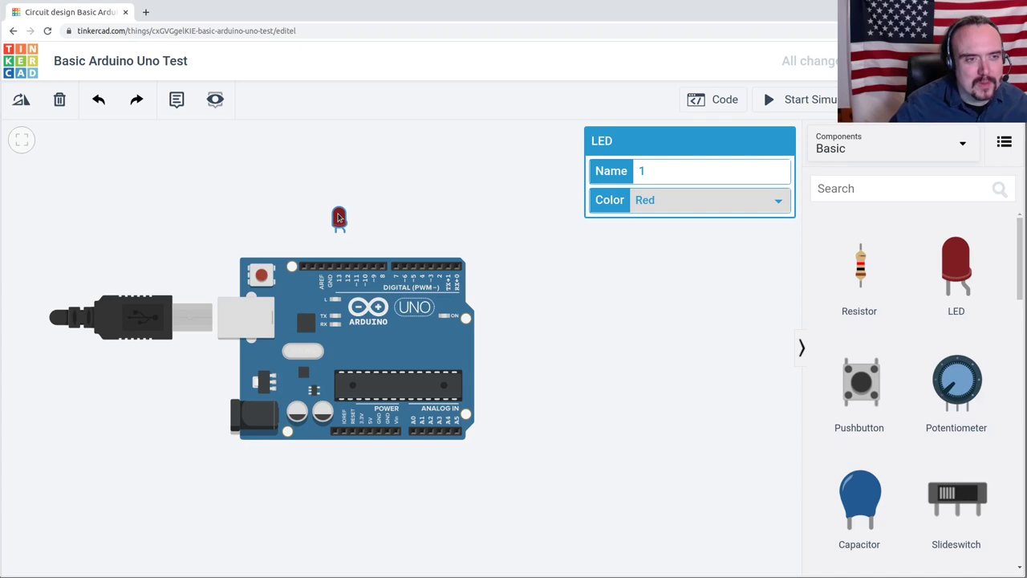
pyautogui.moveTo(338, 218); pyautogui.dragTo(333, 249)
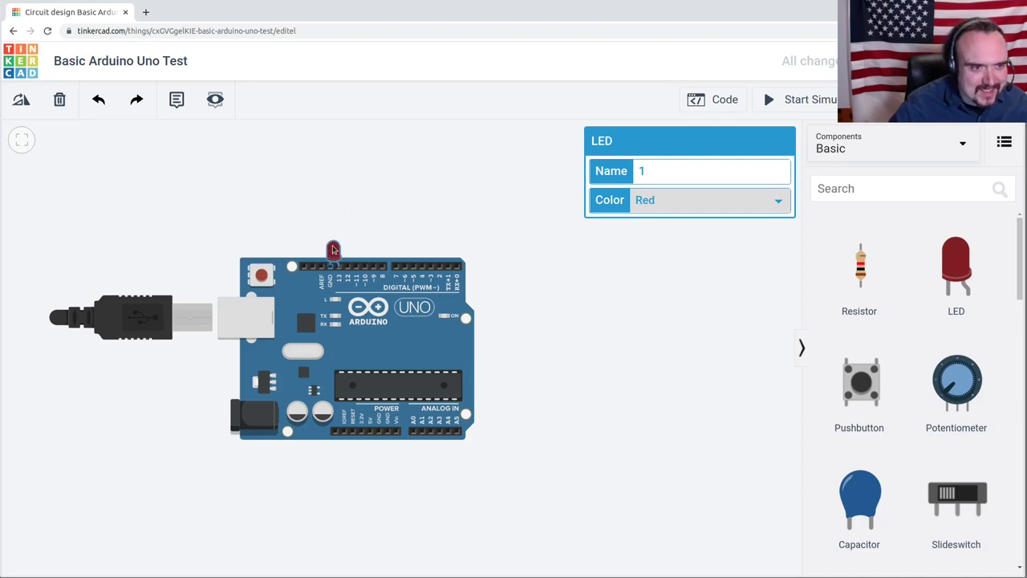
pyautogui.moveTo(337, 268)
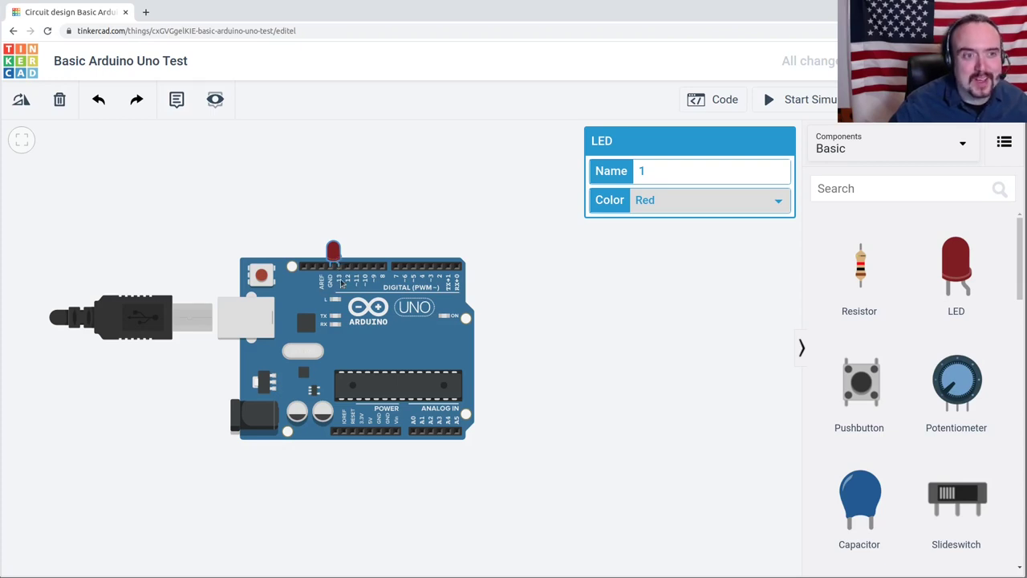
pyautogui.moveTo(333, 281)
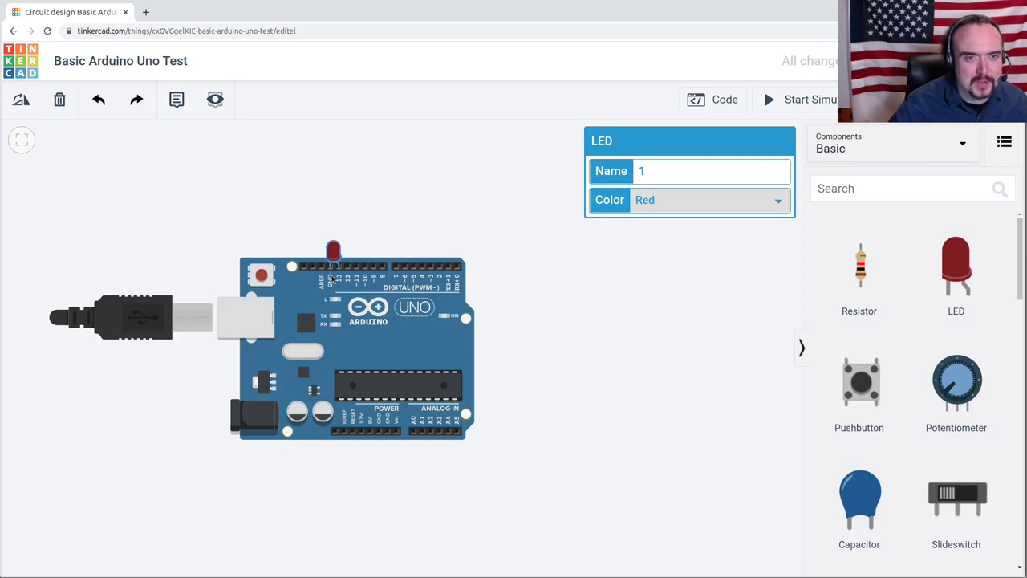
# Simulate the circuit to test the LED plugged into pin 13 and GND
pyautogui.click(800, 98)
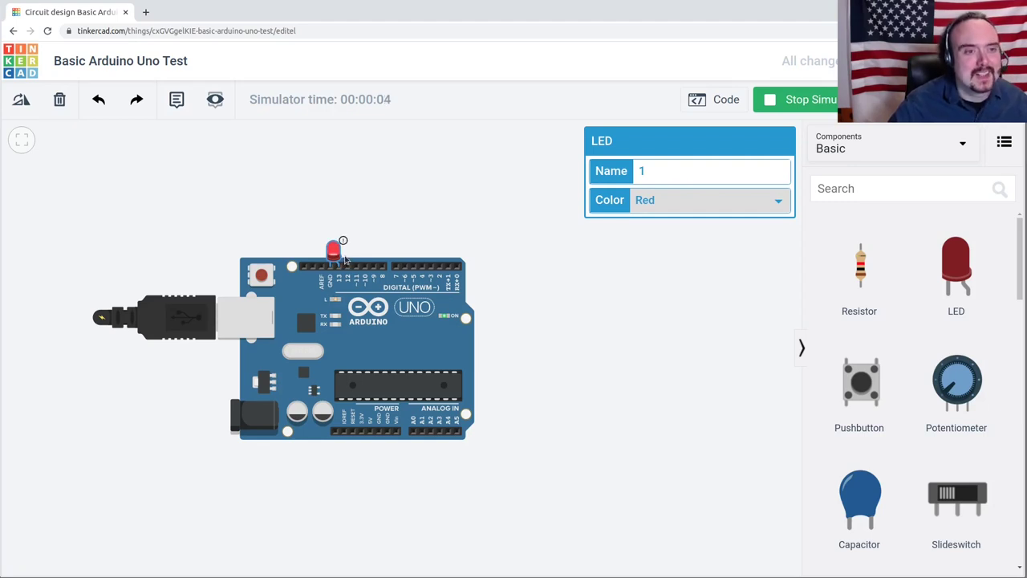
pyautogui.moveTo(341, 245)
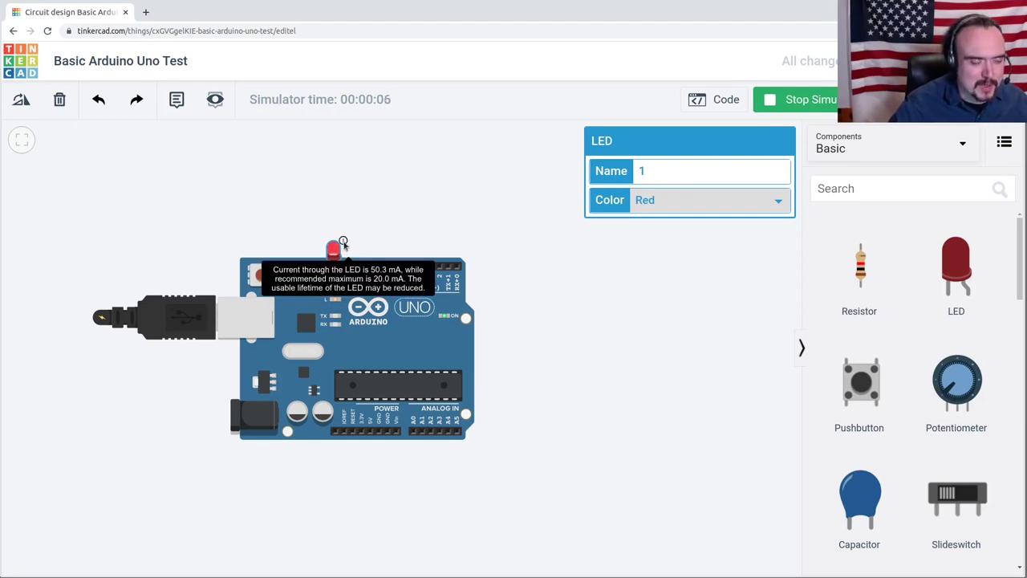
pyautogui.moveTo(358, 255)
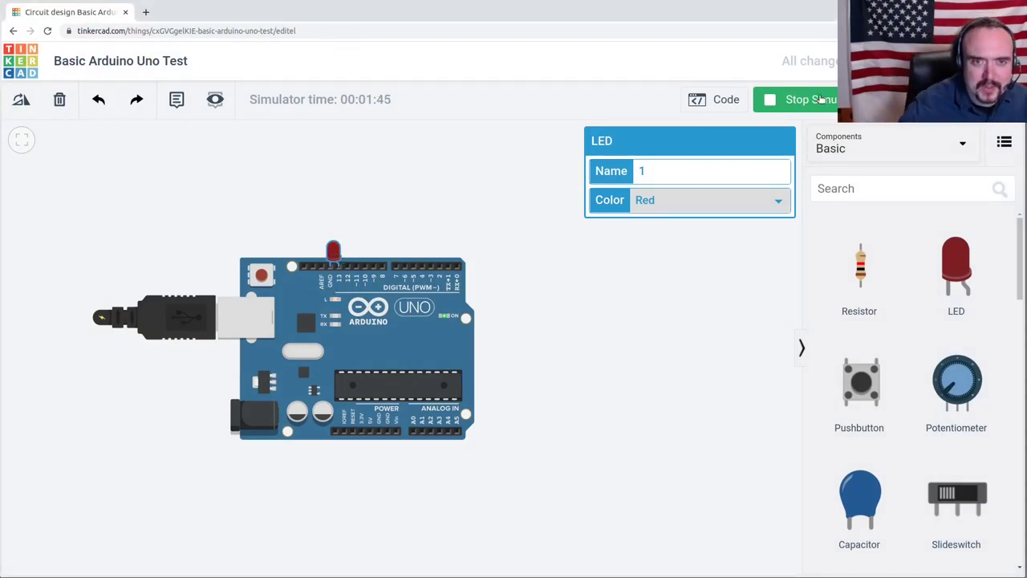
# Stop the simulation, wire the LED's leg to the header, and restart the simulation
pyautogui.click(810, 99)
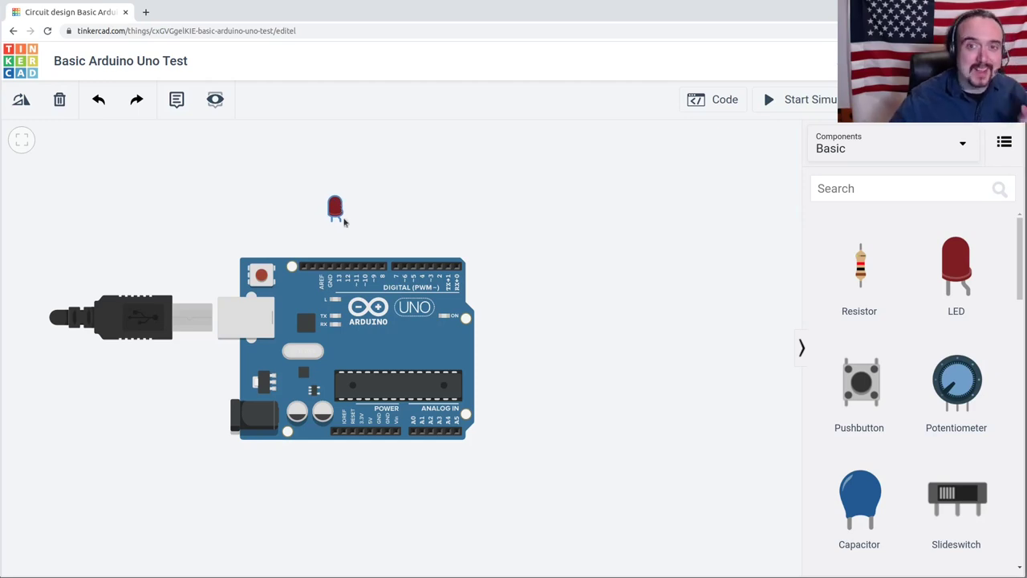
pyautogui.moveTo(320, 249)
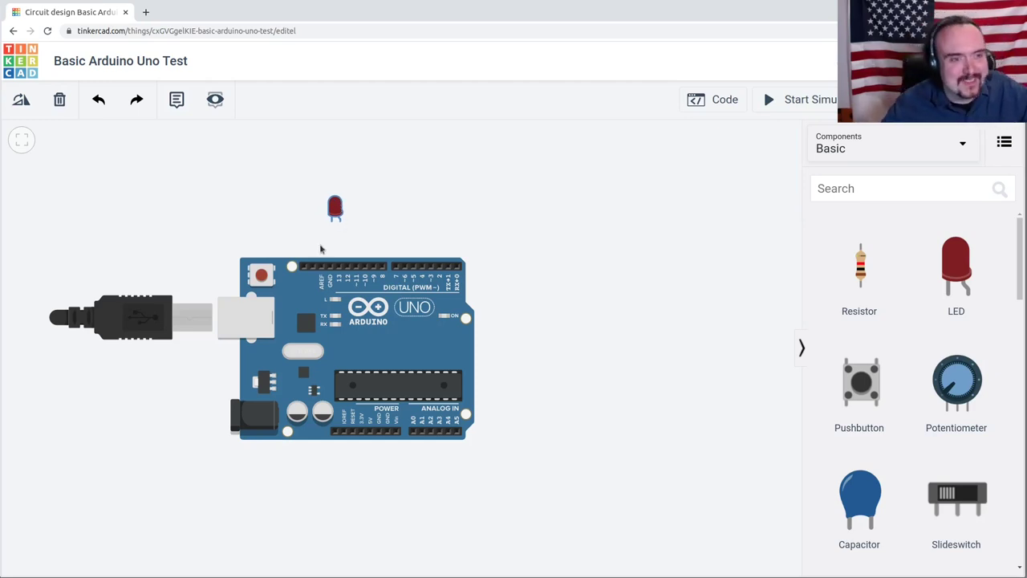
pyautogui.moveTo(340, 224)
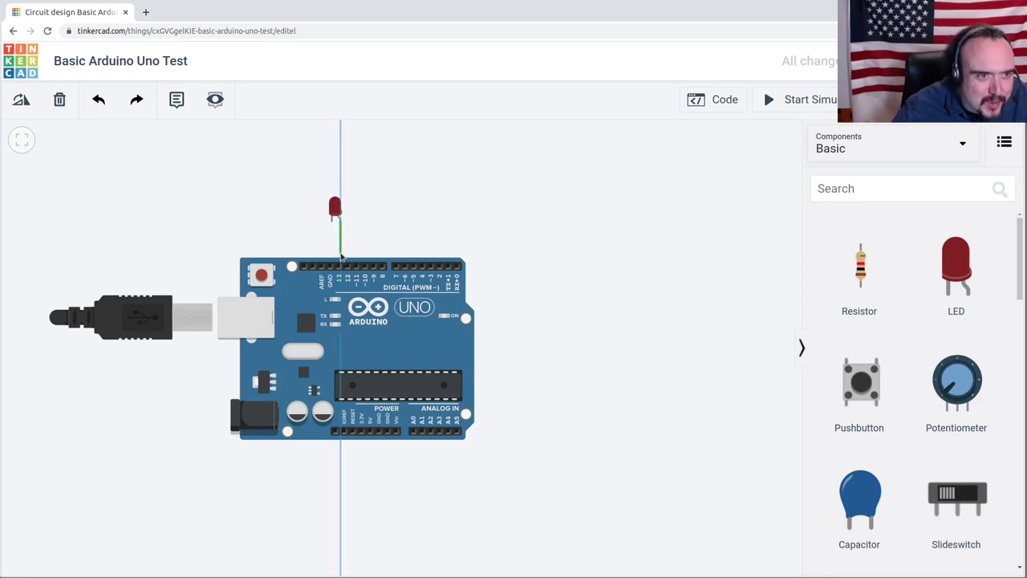
pyautogui.click(340, 241)
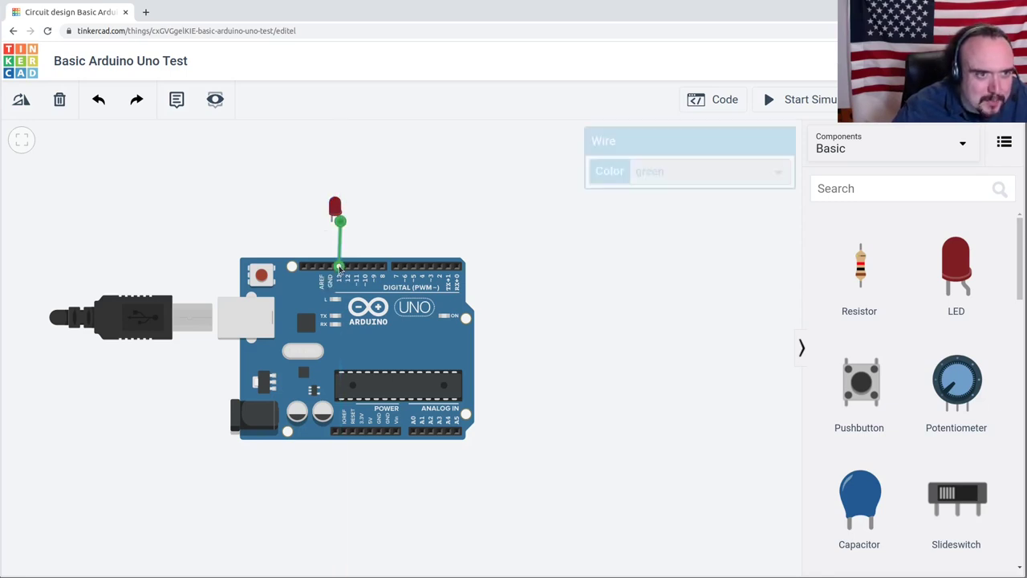
pyautogui.click(371, 219)
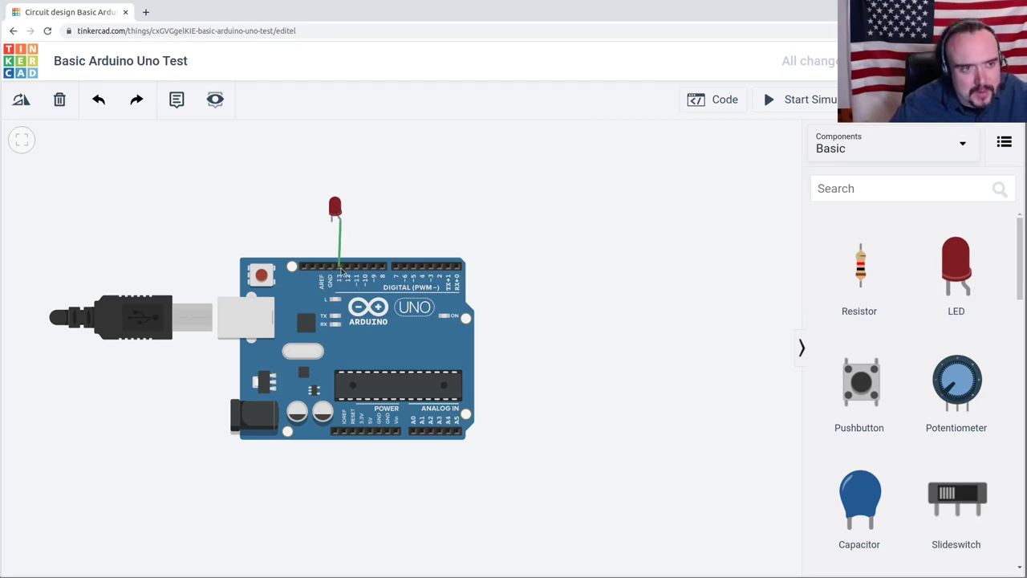
pyautogui.click(810, 99)
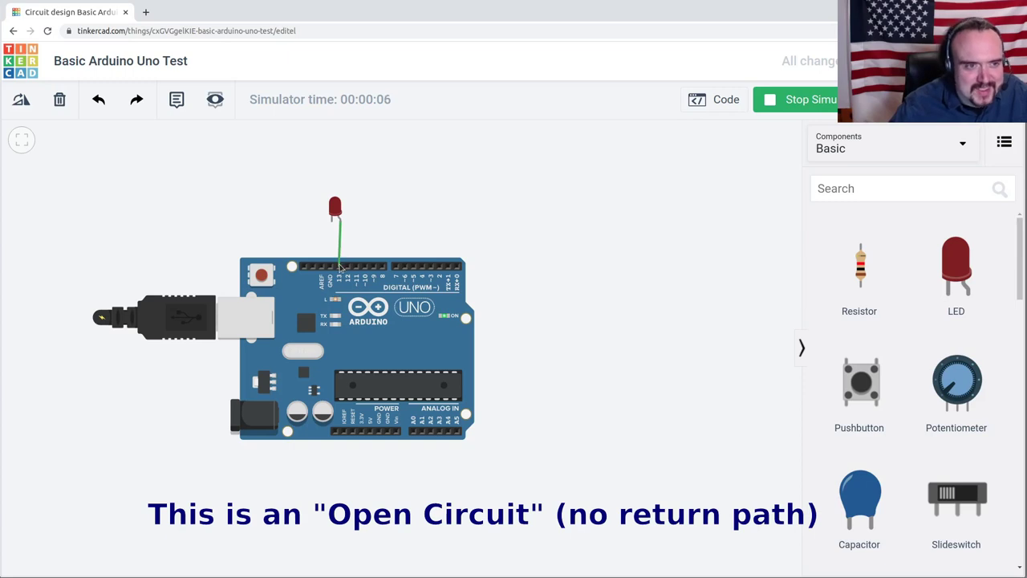
pyautogui.moveTo(353, 226)
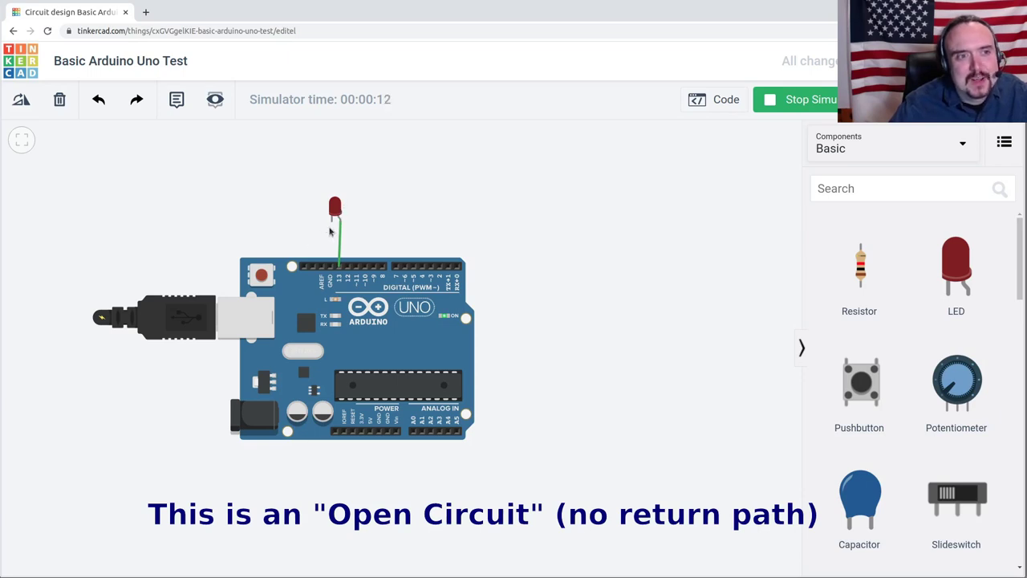
pyautogui.moveTo(355, 215)
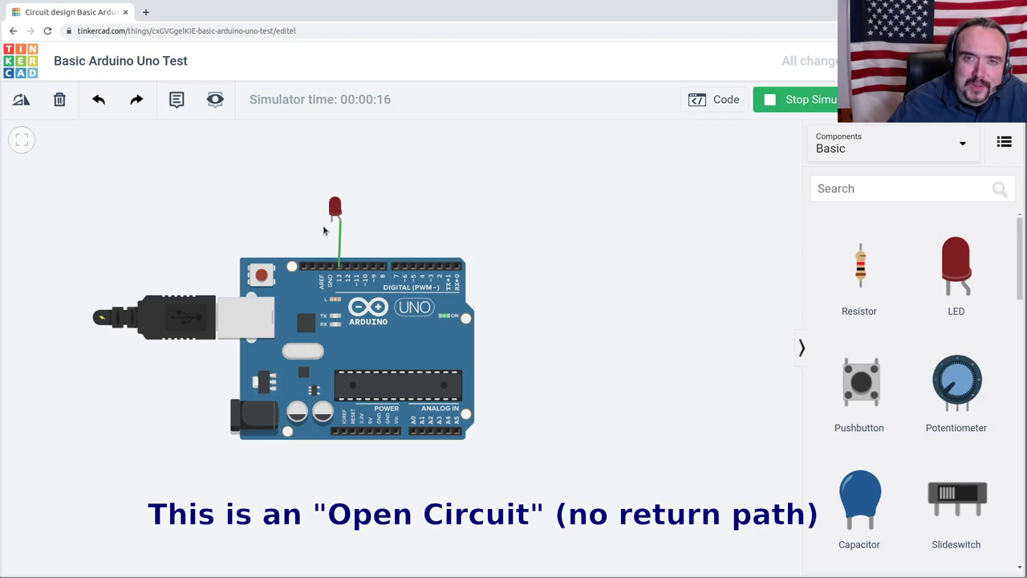
pyautogui.moveTo(358, 248)
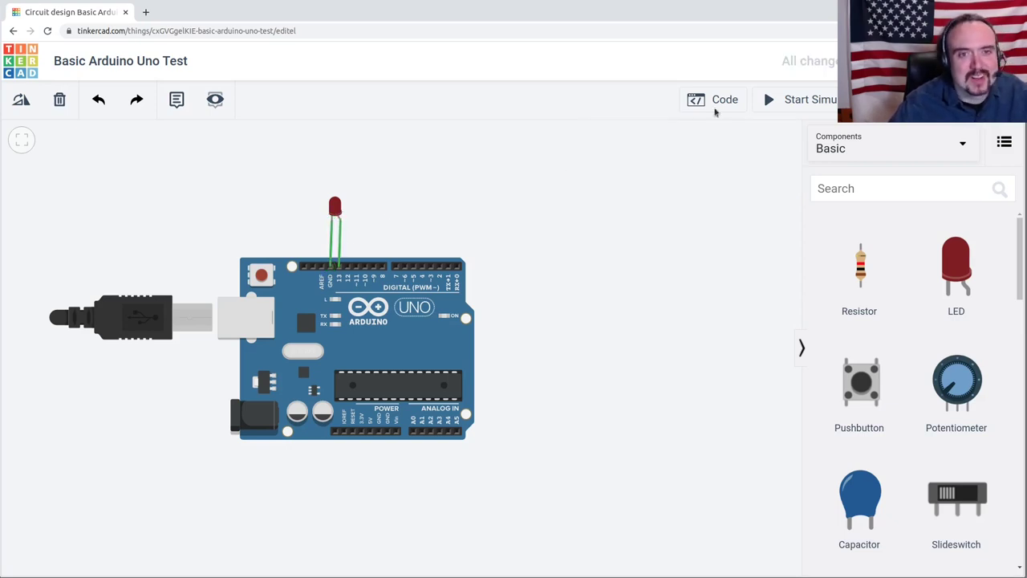
# Simulate the directly wired LED, stop it, then select the LED to inspect it
pyautogui.click(799, 99)
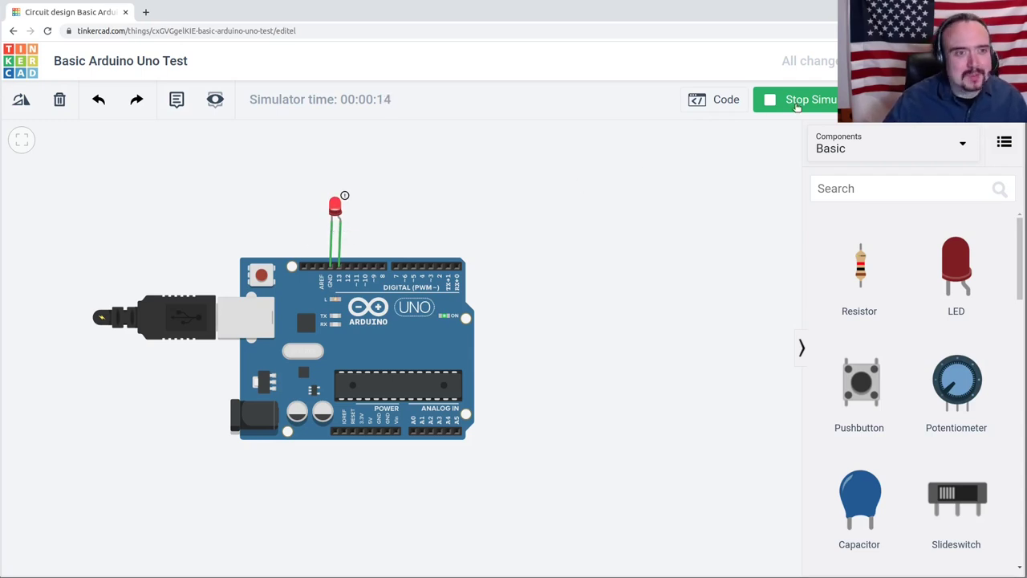
pyautogui.click(802, 99)
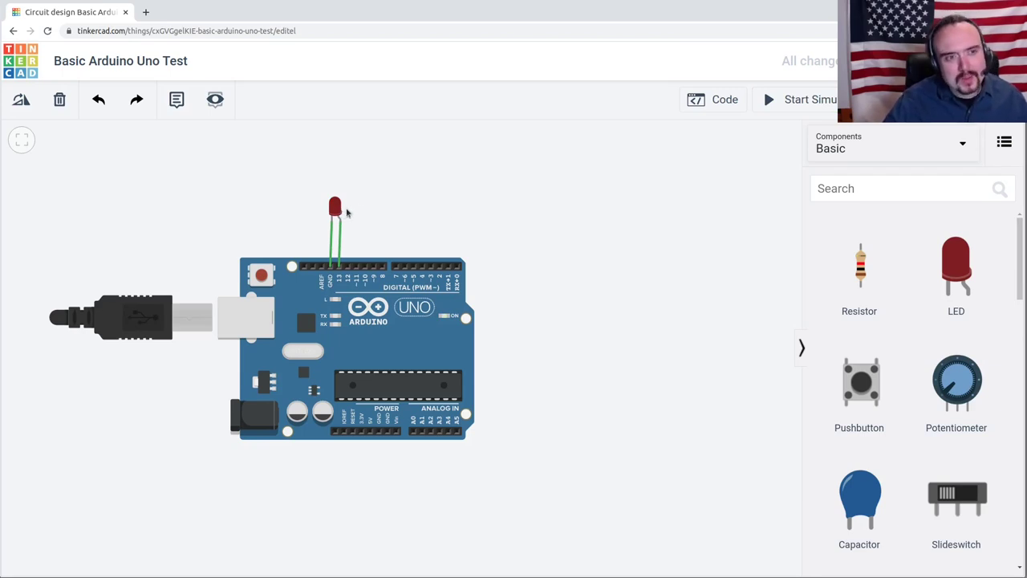
pyautogui.click(334, 205)
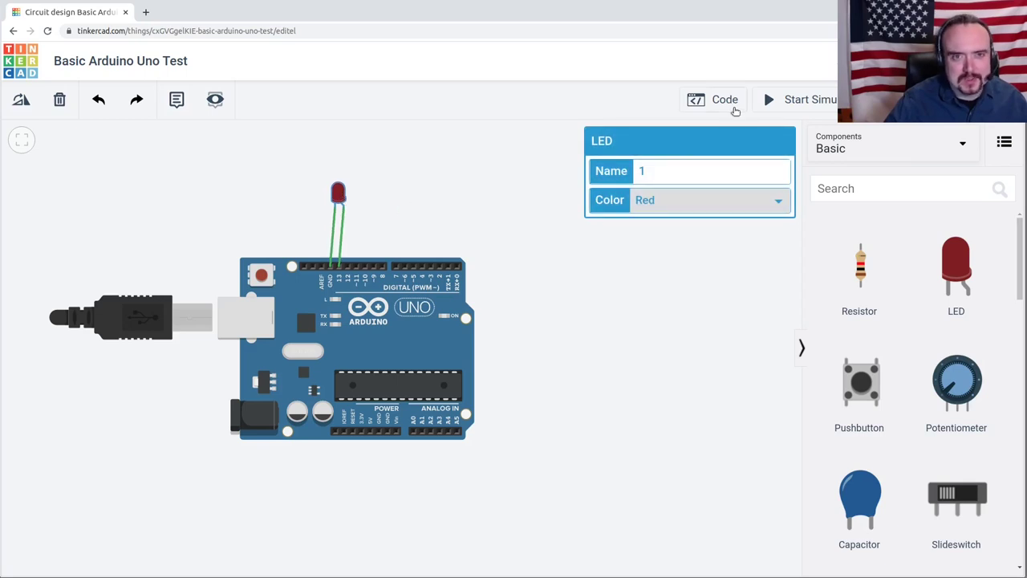
# Rerun and stop the simulation, then delete the LED-to-GND wire
pyautogui.click(809, 99)
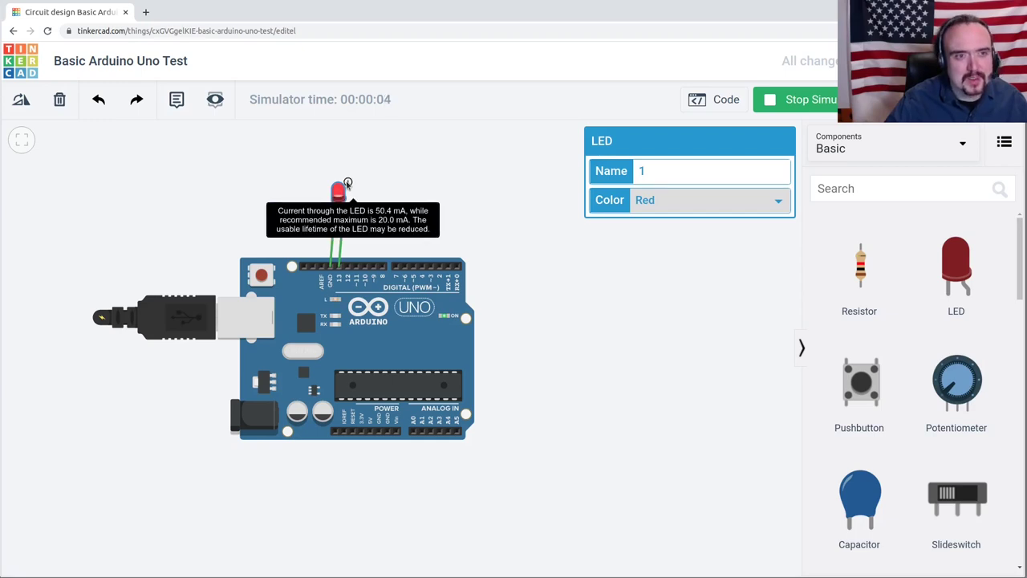
pyautogui.click(811, 98)
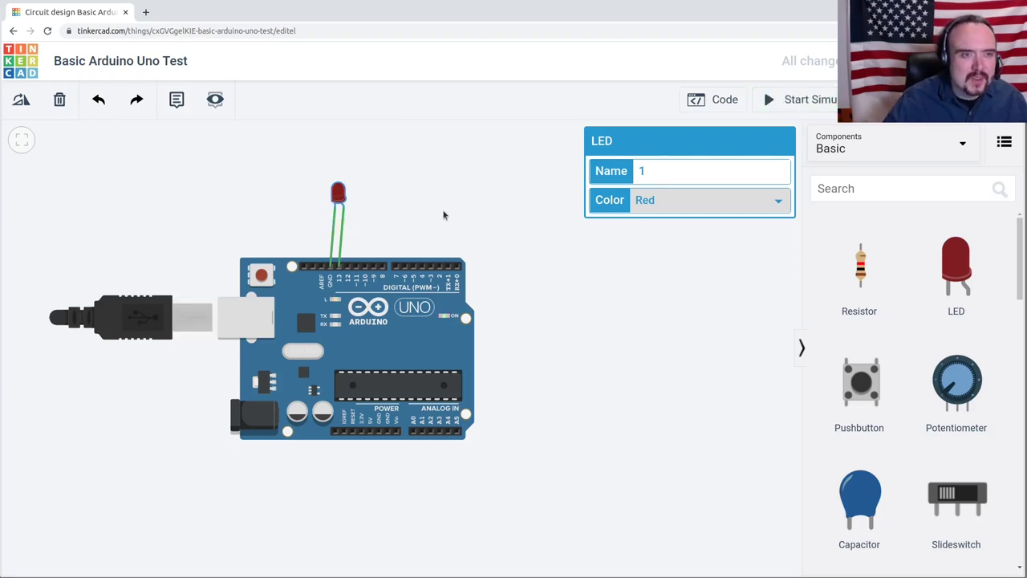
pyautogui.click(336, 233)
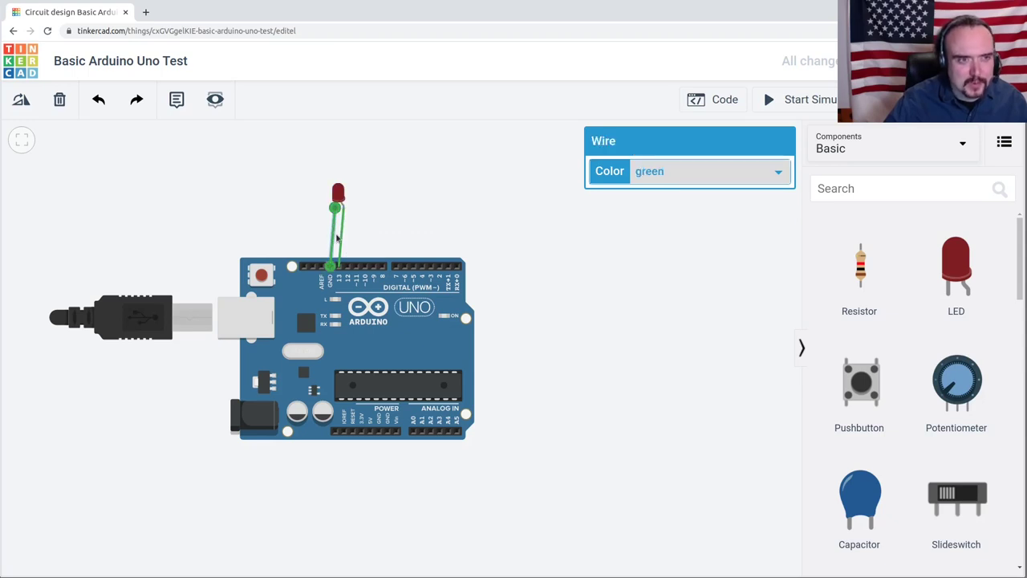
pyautogui.click(636, 282)
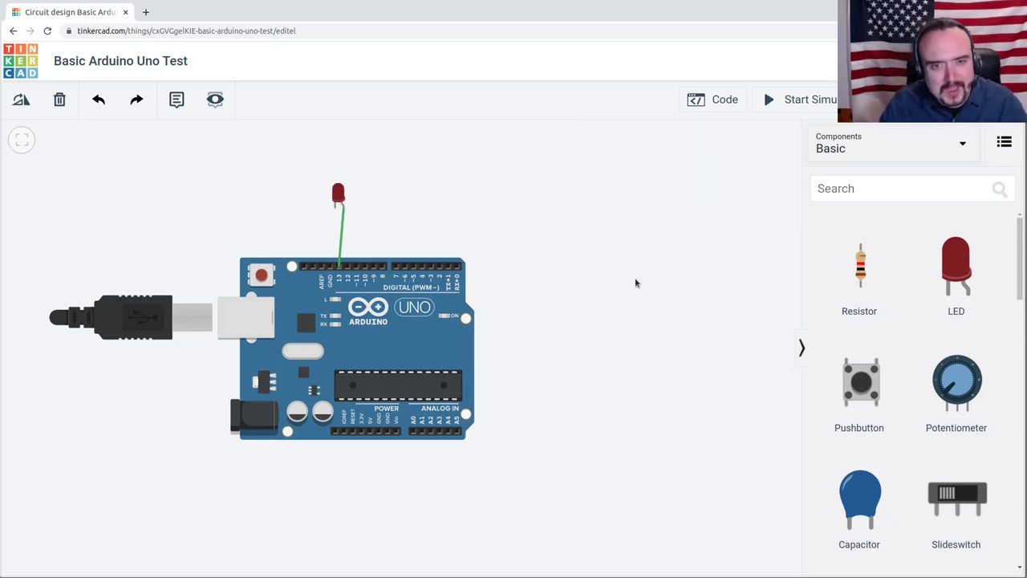
pyautogui.click(859, 272)
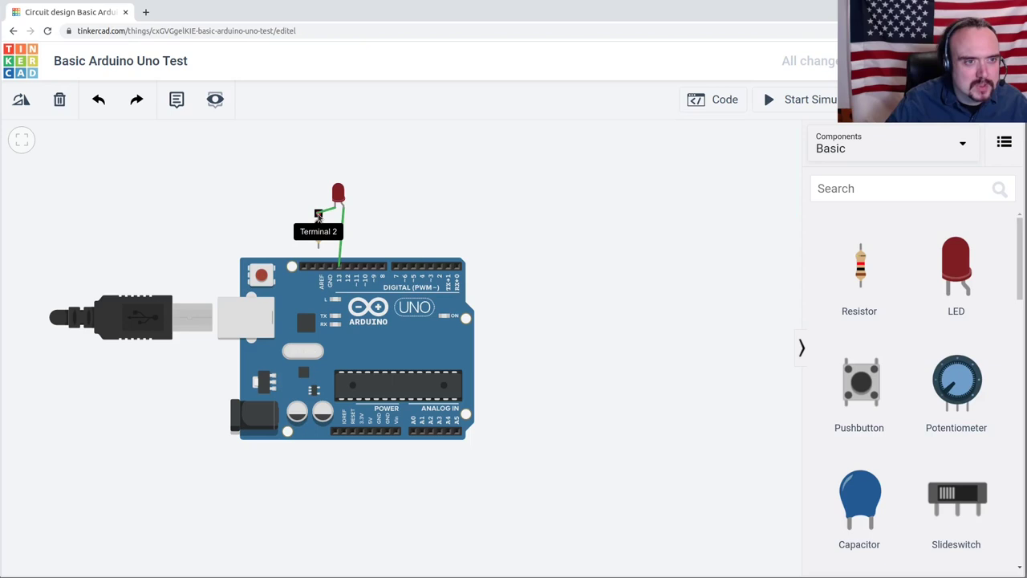
# Wire the resistor's second terminal to GND, then run and stop the simulation
pyautogui.click(325, 216)
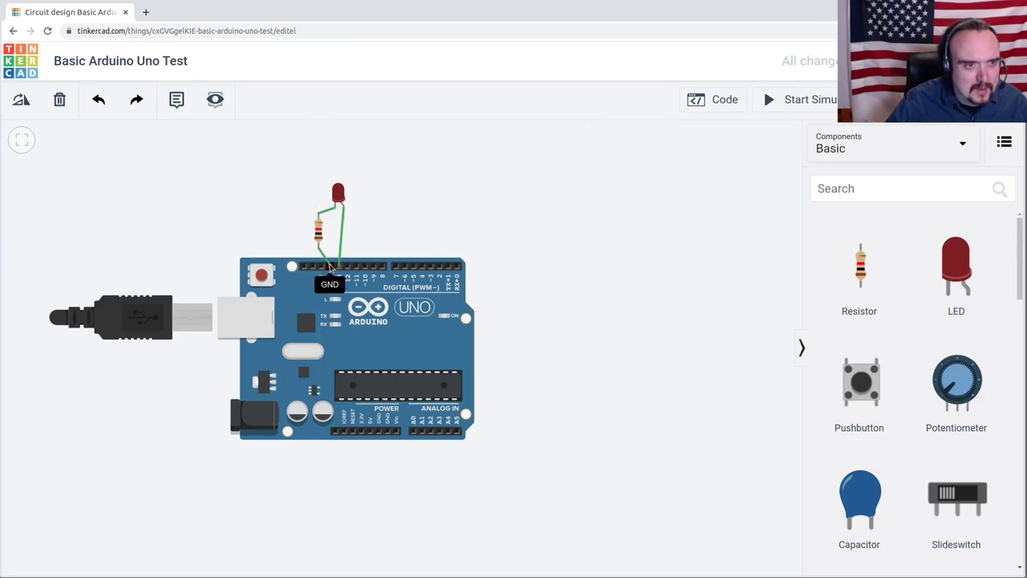
pyautogui.click(810, 99)
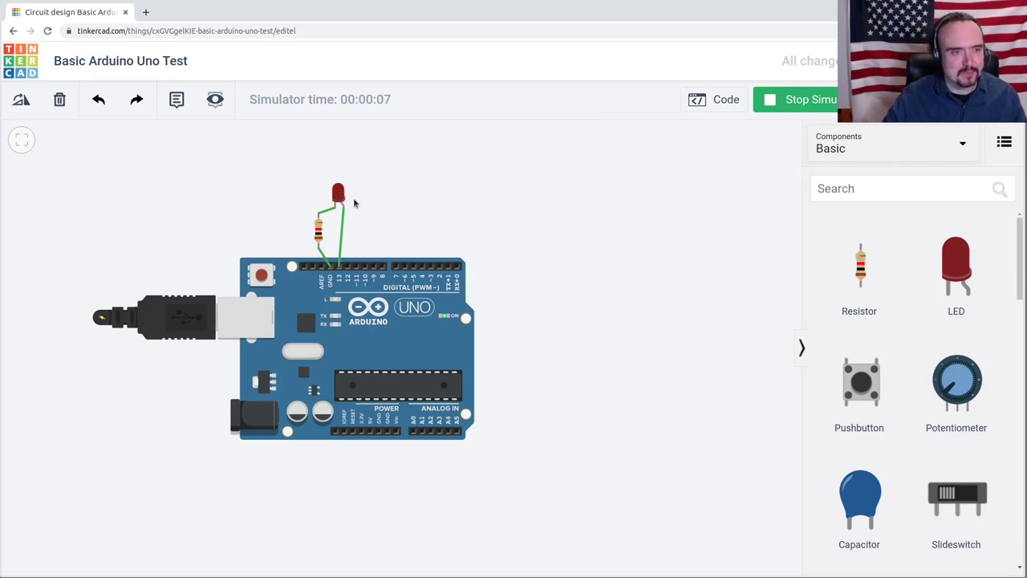
pyautogui.click(810, 98)
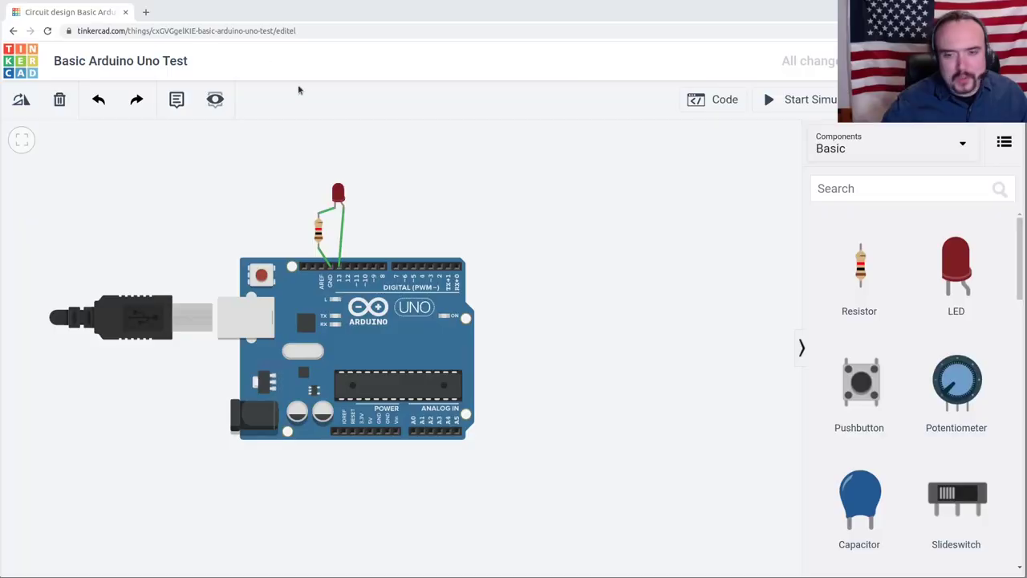
pyautogui.moveTo(336, 211)
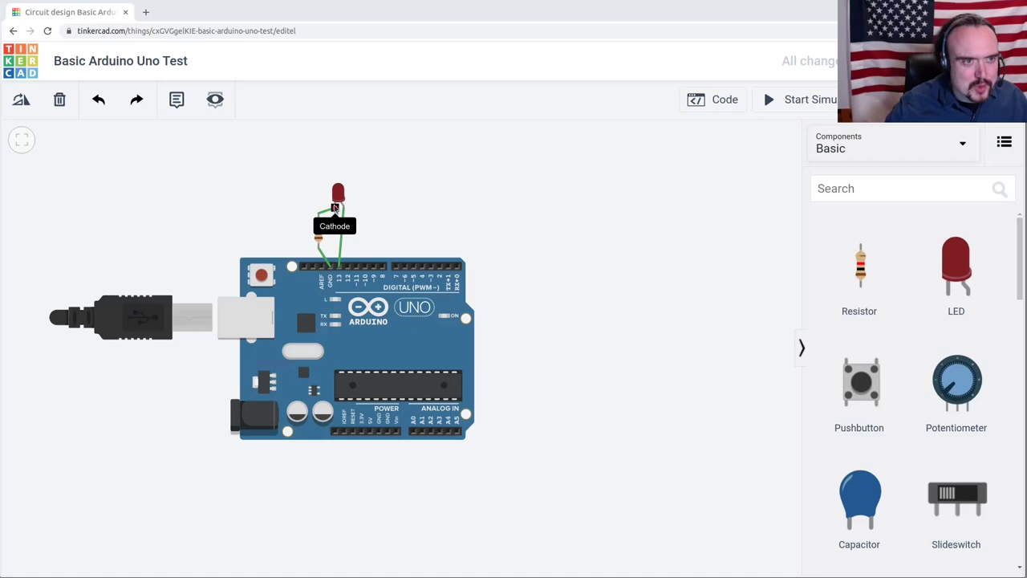
# Run and stop the simulation twice to watch the LED on pin 13 blink
pyautogui.click(810, 98)
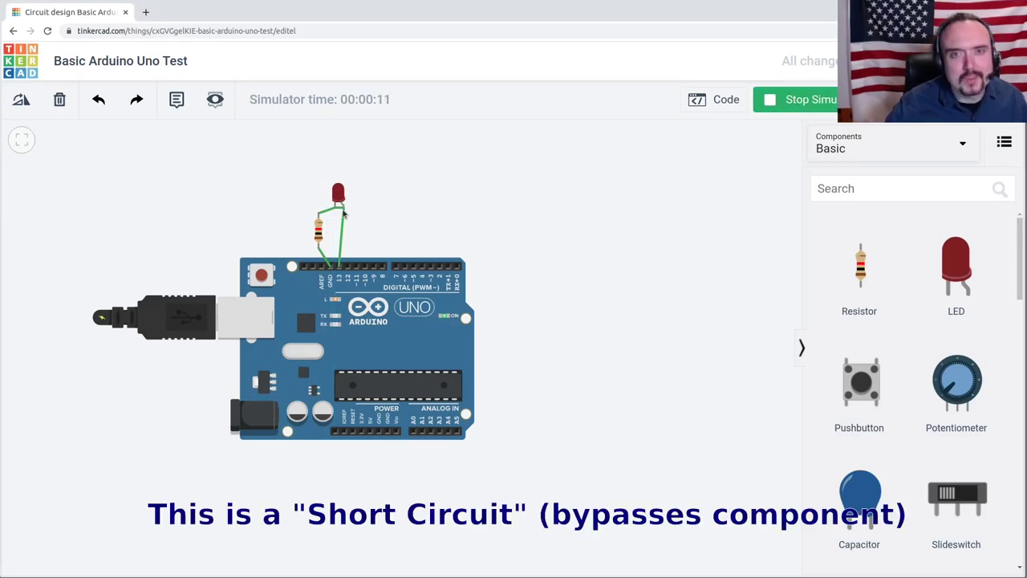
pyautogui.moveTo(342, 211)
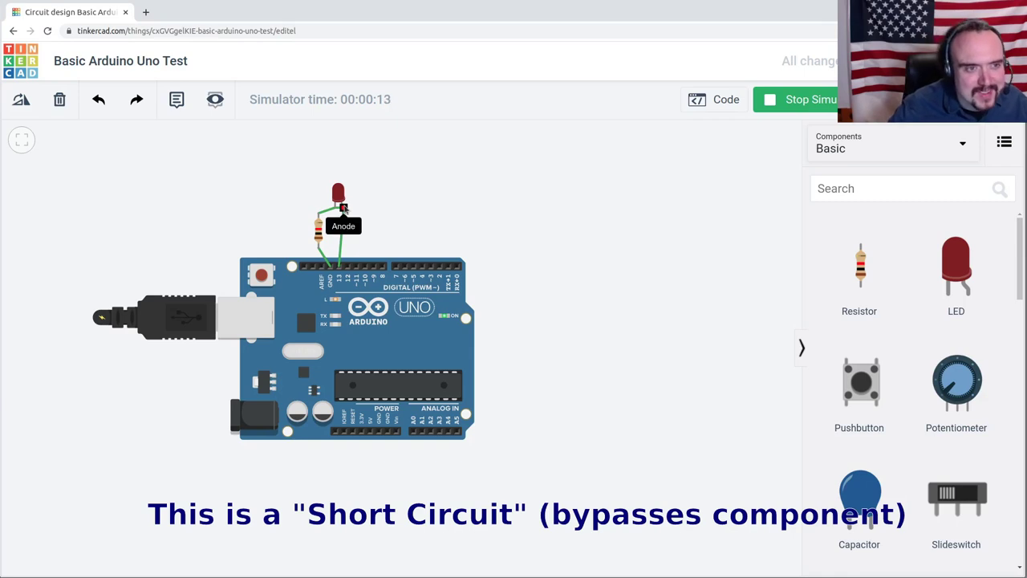
pyautogui.moveTo(335, 208)
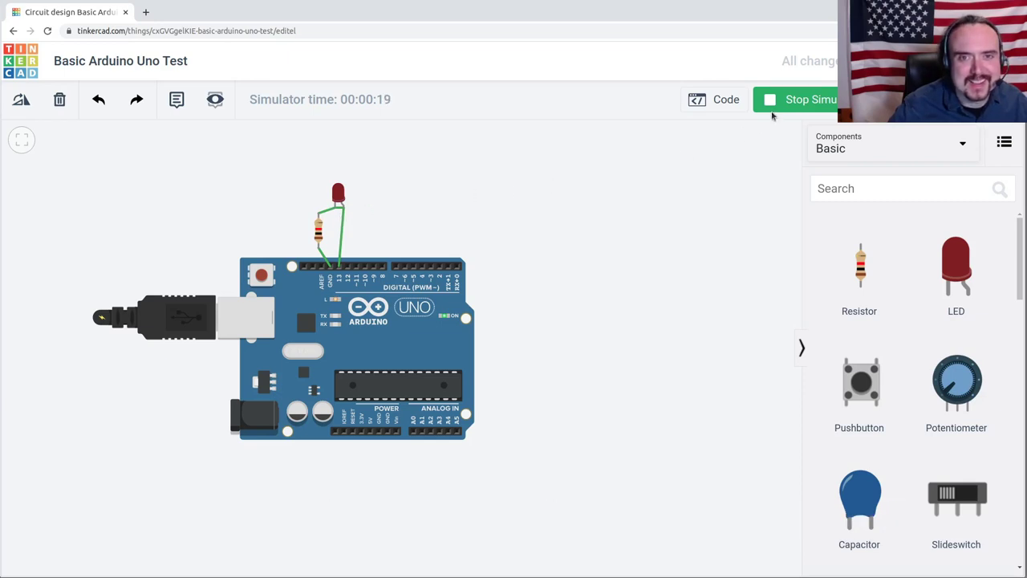
pyautogui.click(802, 99)
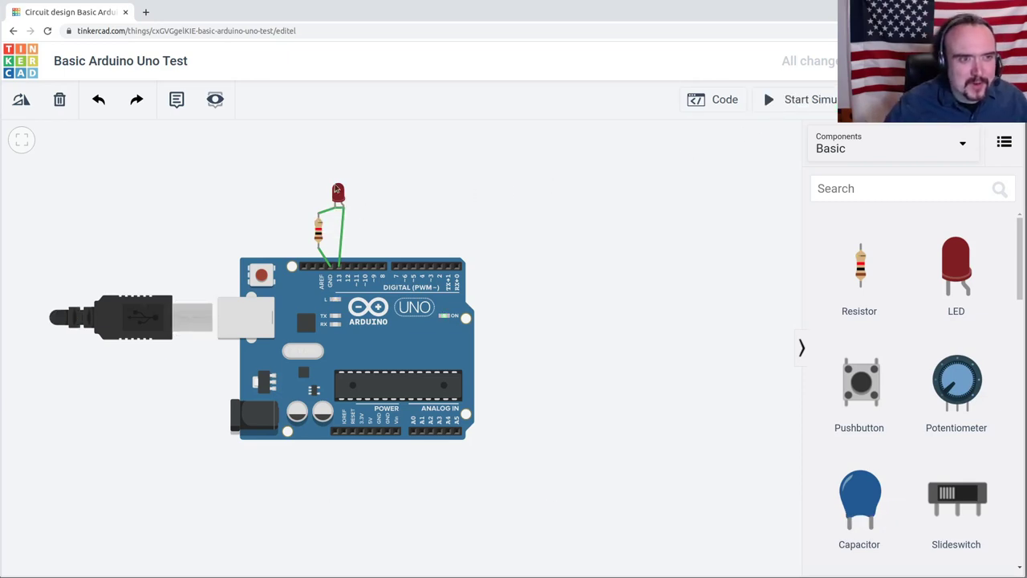
pyautogui.moveTo(341, 209)
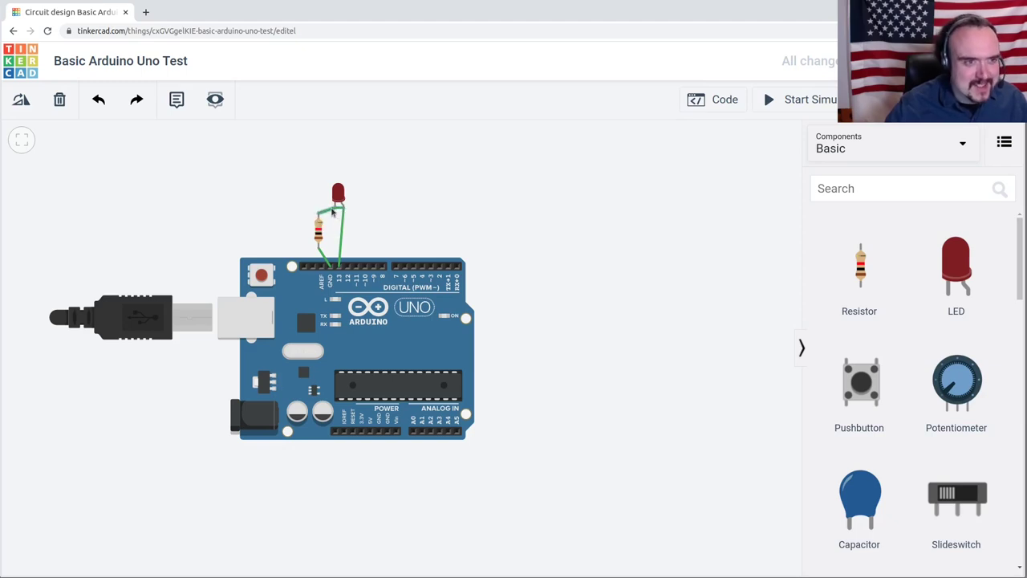
pyautogui.moveTo(440, 217)
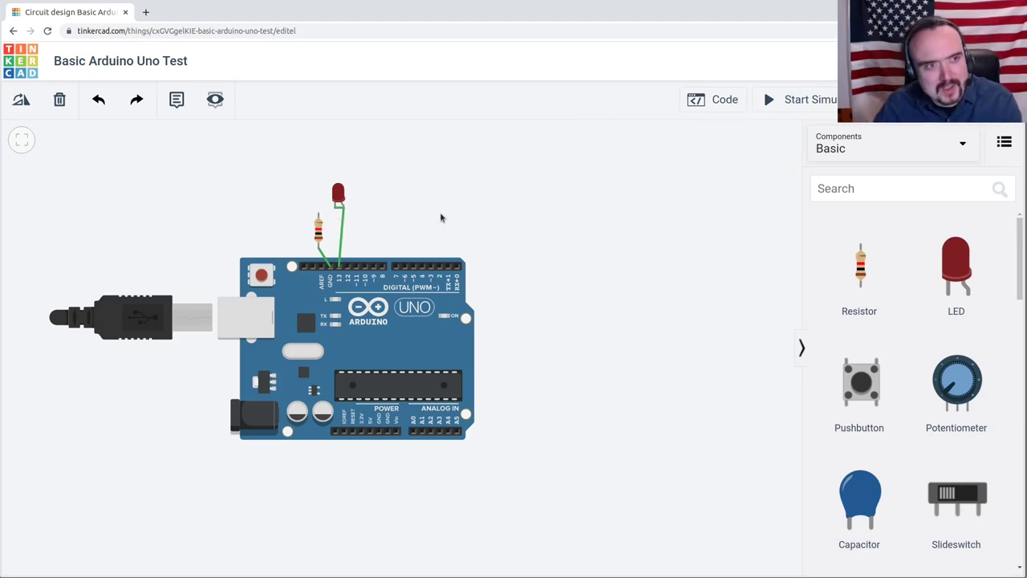
pyautogui.click(807, 99)
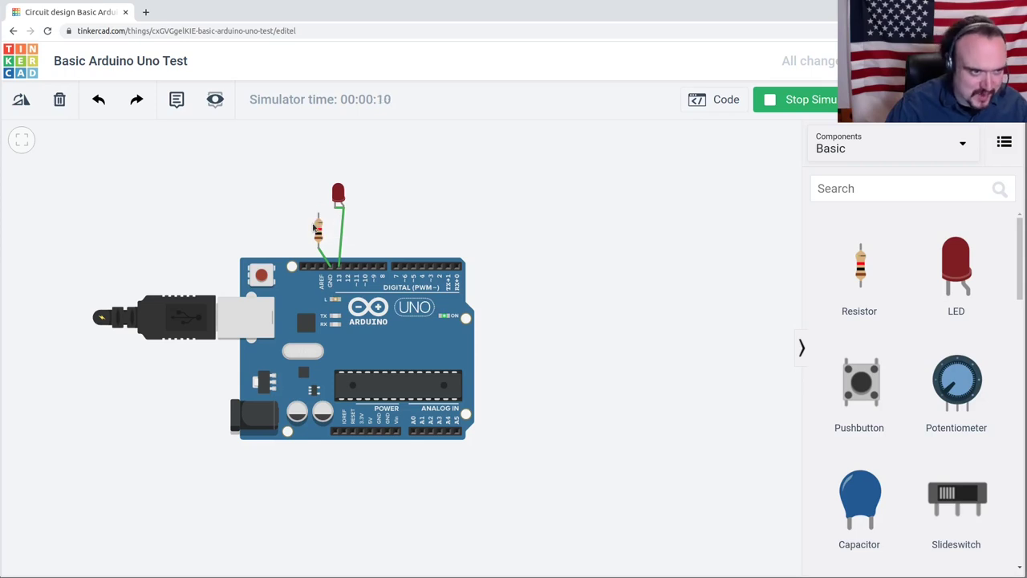
pyautogui.moveTo(388, 205)
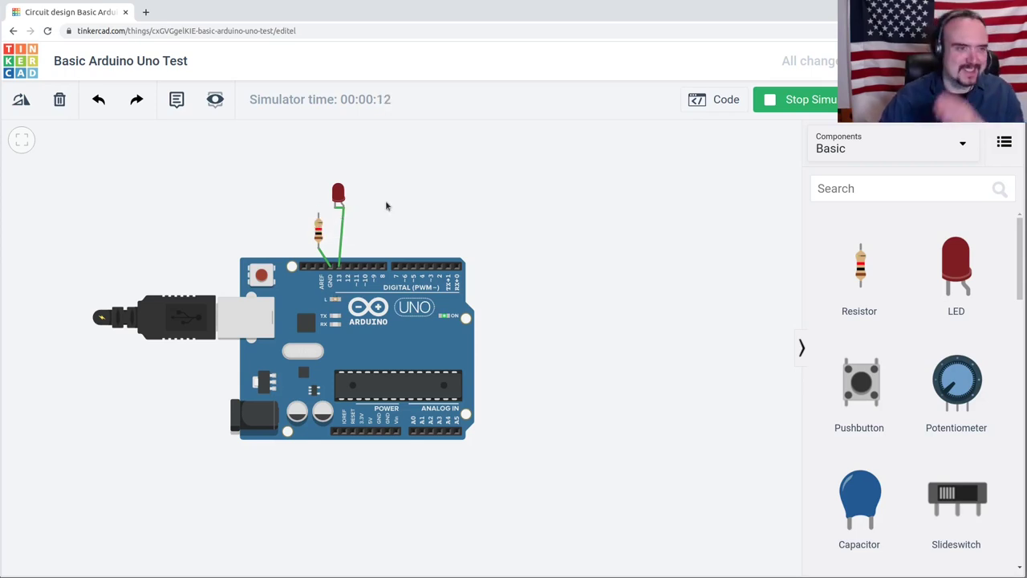
pyautogui.moveTo(390, 201)
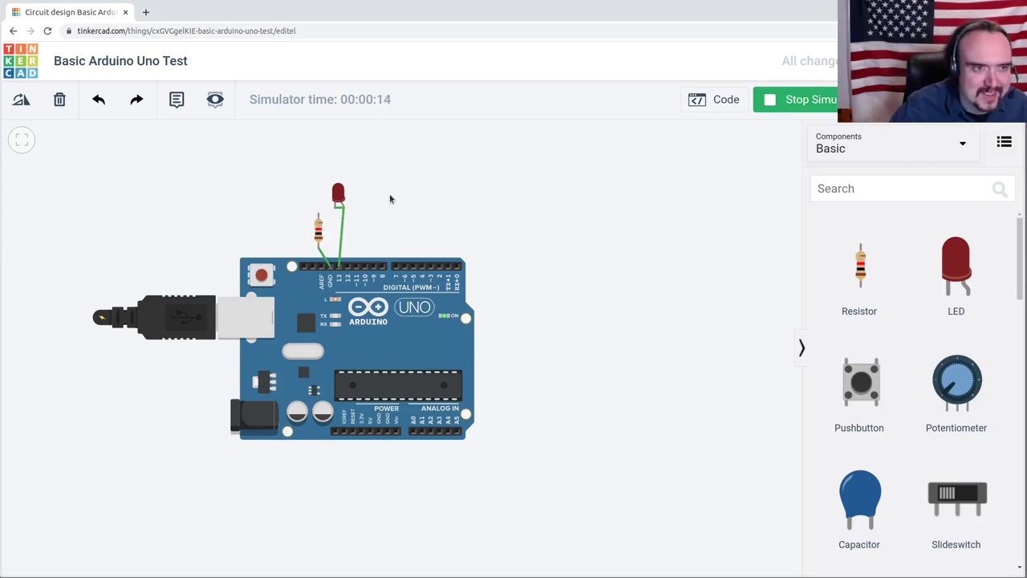
pyautogui.click(811, 99)
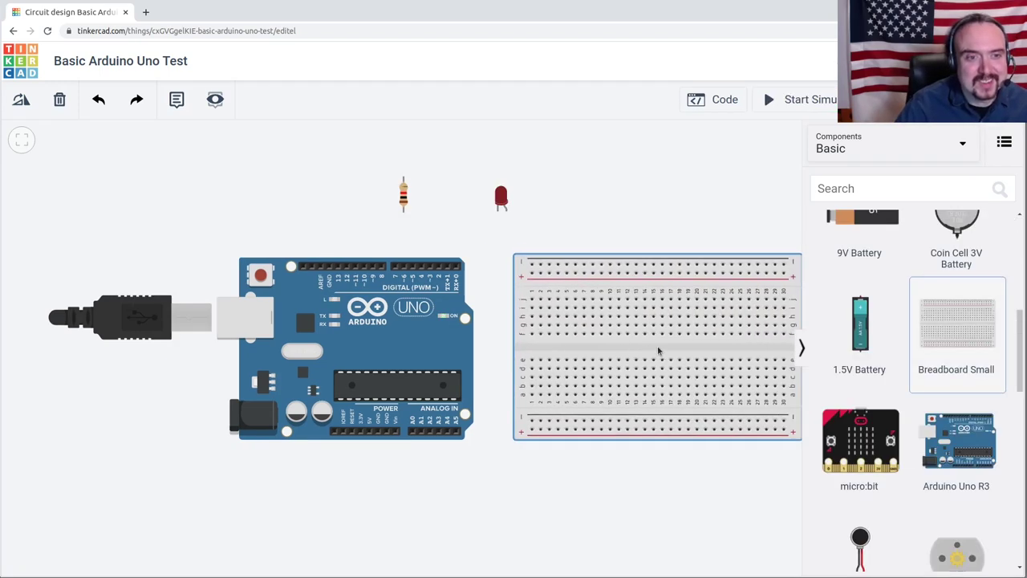
# Place a small breadboard beside the Uno and move the resistor onto it below the LED
pyautogui.click(654, 349)
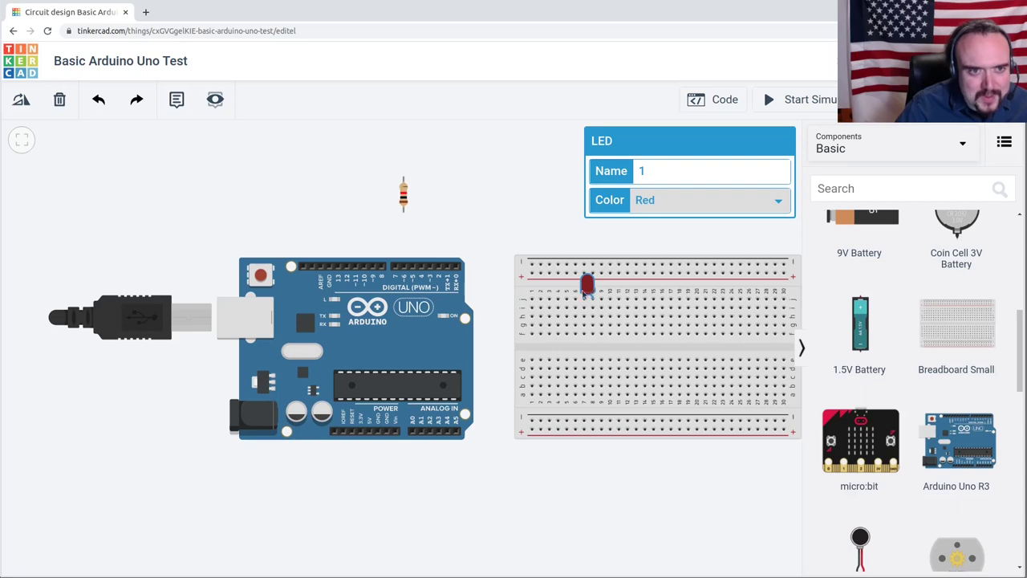
pyautogui.click(404, 195)
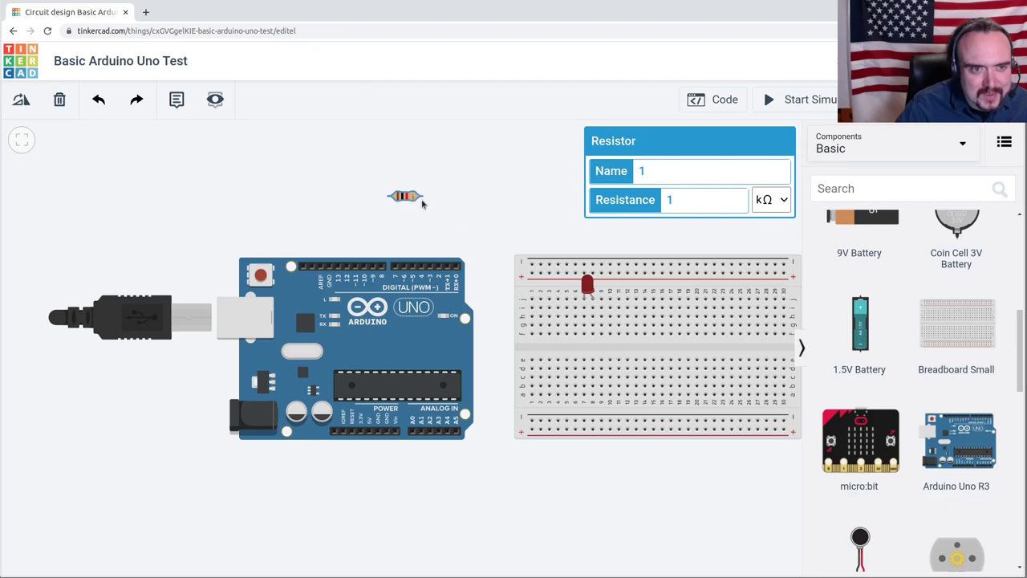
pyautogui.moveTo(405, 196); pyautogui.dragTo(566, 316)
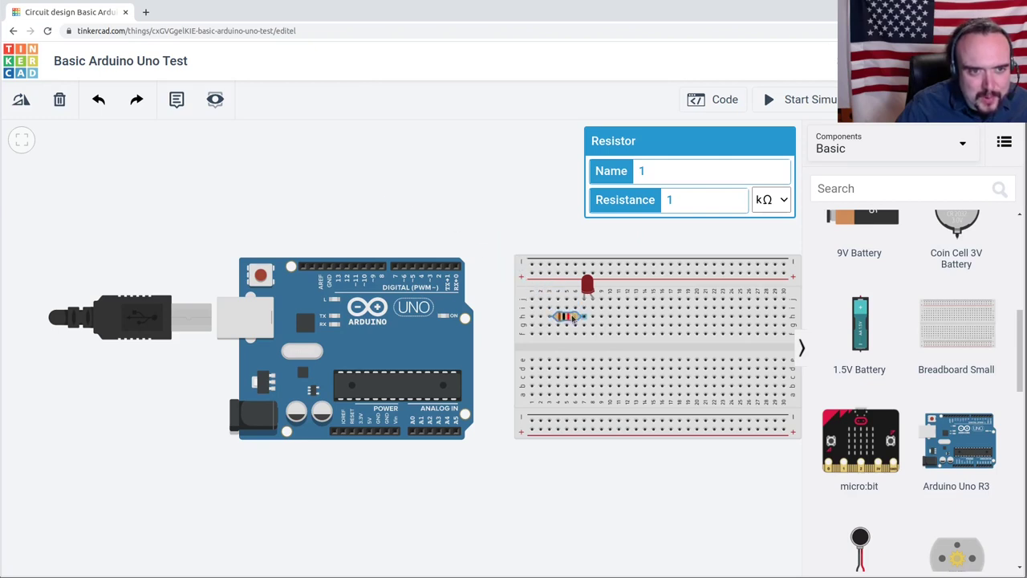
pyautogui.moveTo(583, 316)
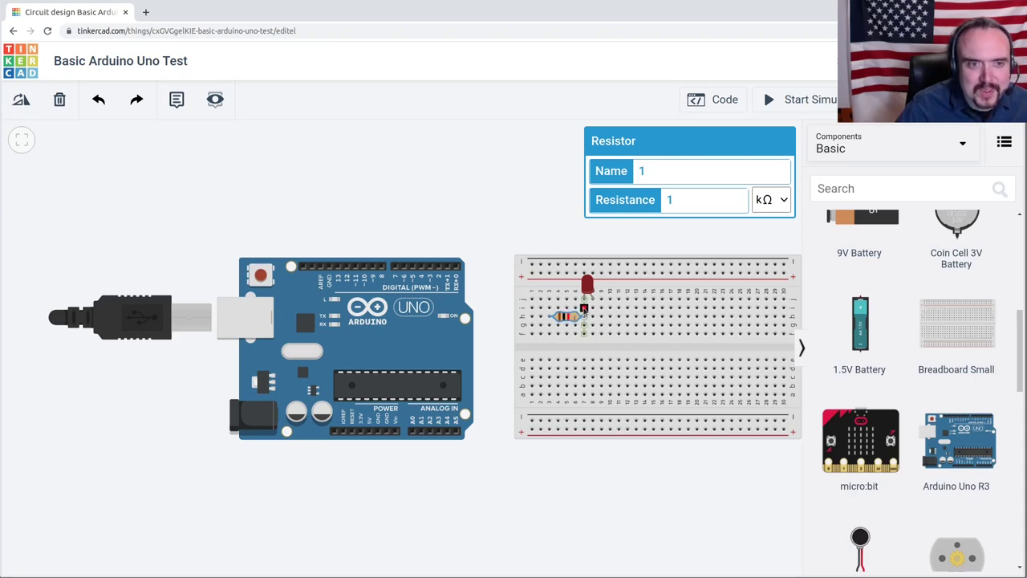
pyautogui.moveTo(550, 315)
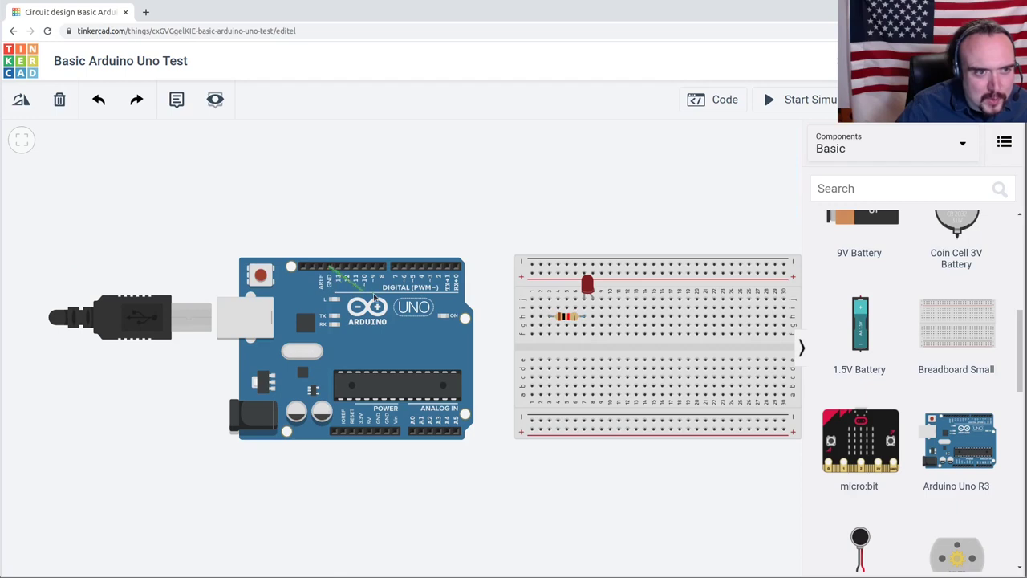
# Draw wires from the Uno's GND to the resistor's row and pin 13 to the LED's row
pyautogui.click(550, 333)
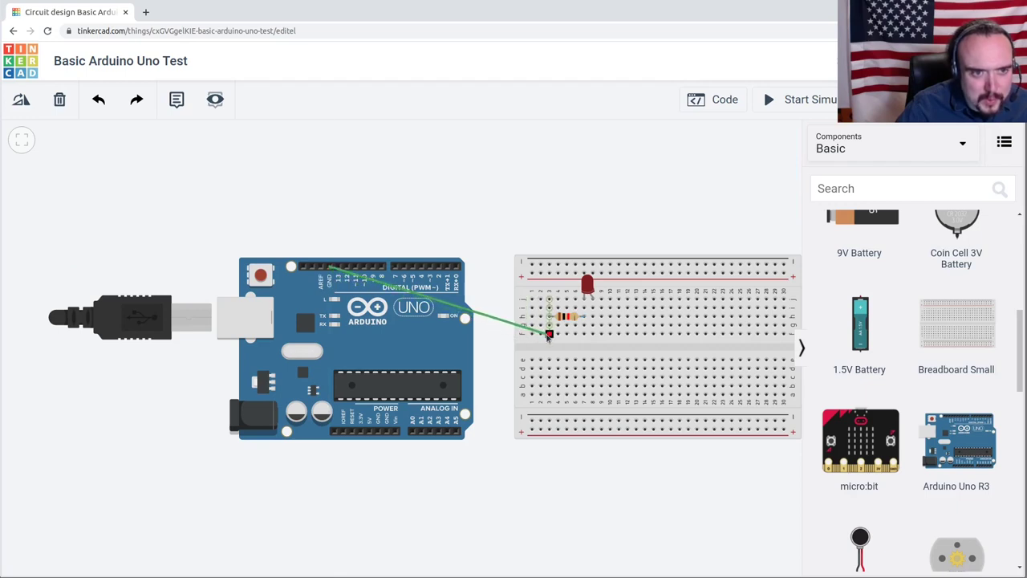
pyautogui.click(550, 333)
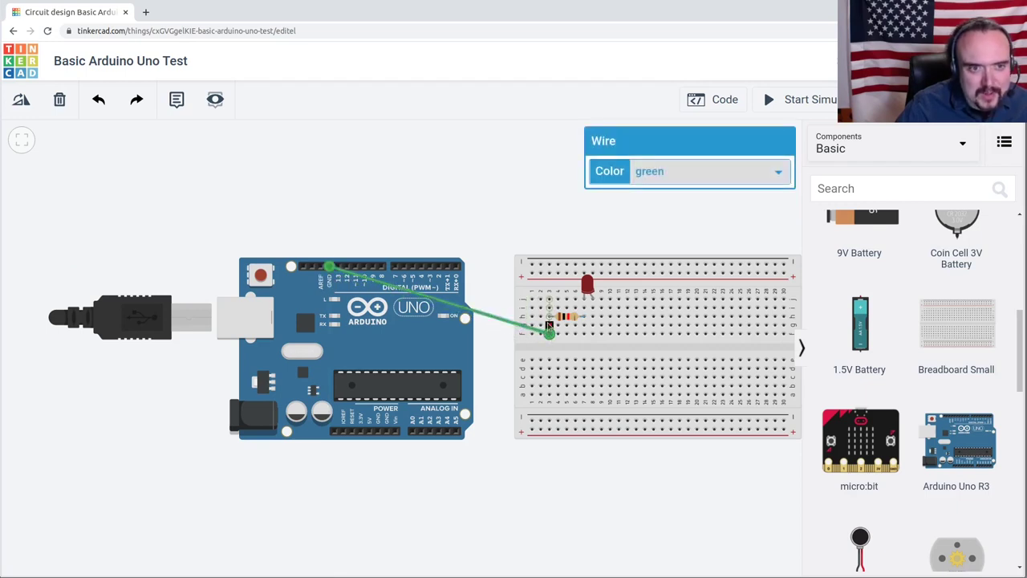
pyautogui.moveTo(562, 317)
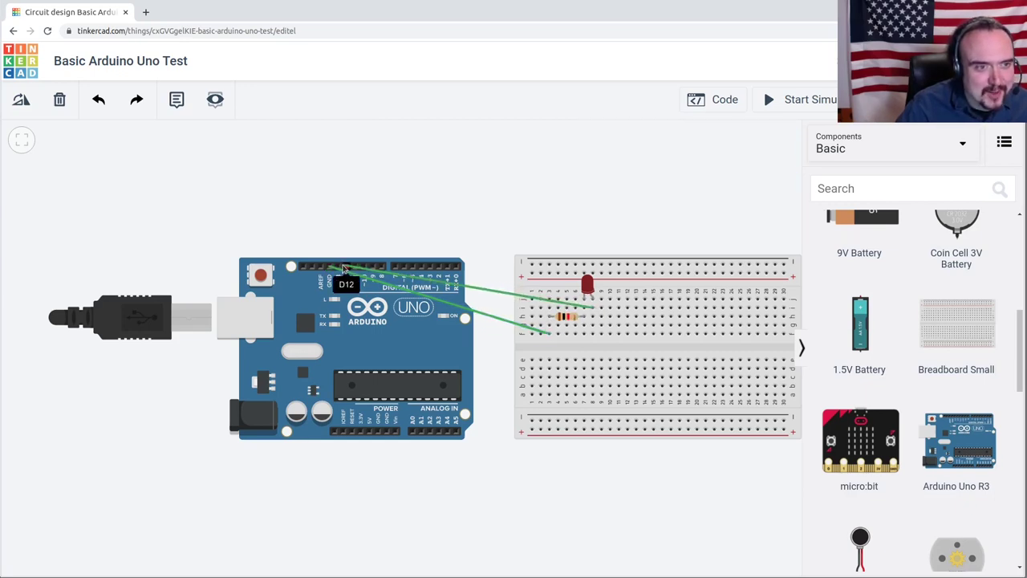
pyautogui.click(569, 311)
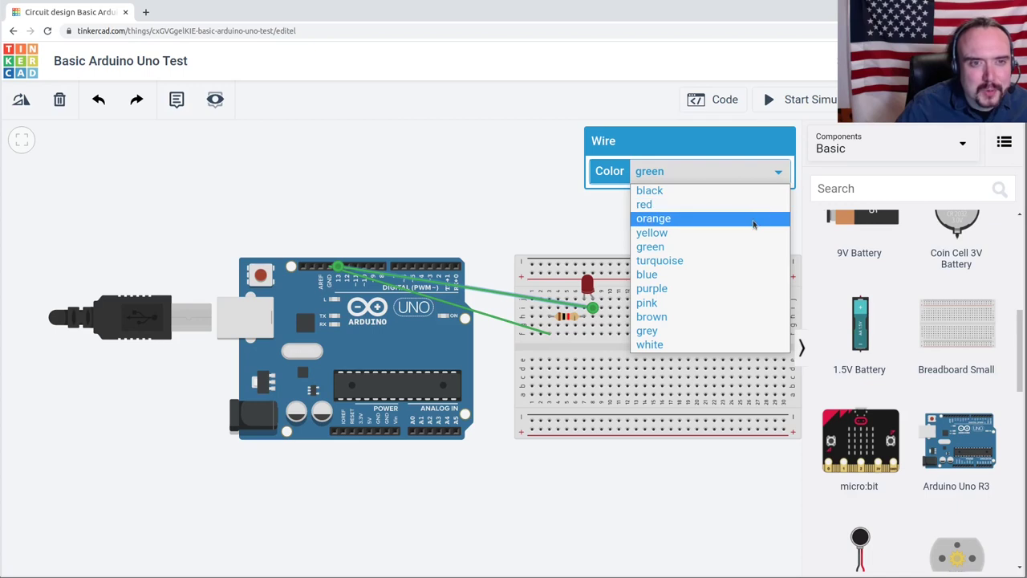
# Color the LED wire yellow and the ground wire black, and check the LED's properties
pyautogui.click(652, 232)
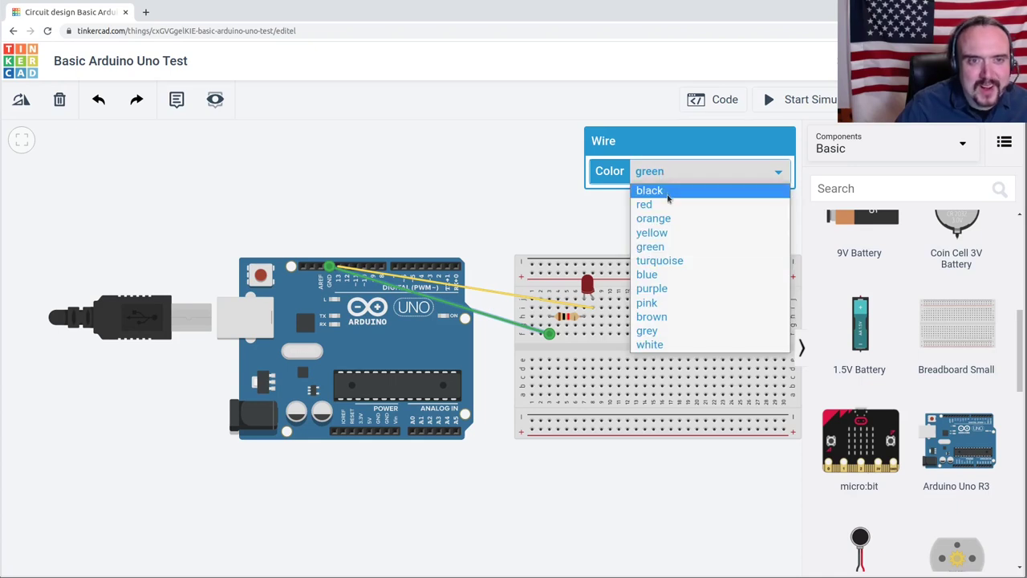
pyautogui.click(649, 190)
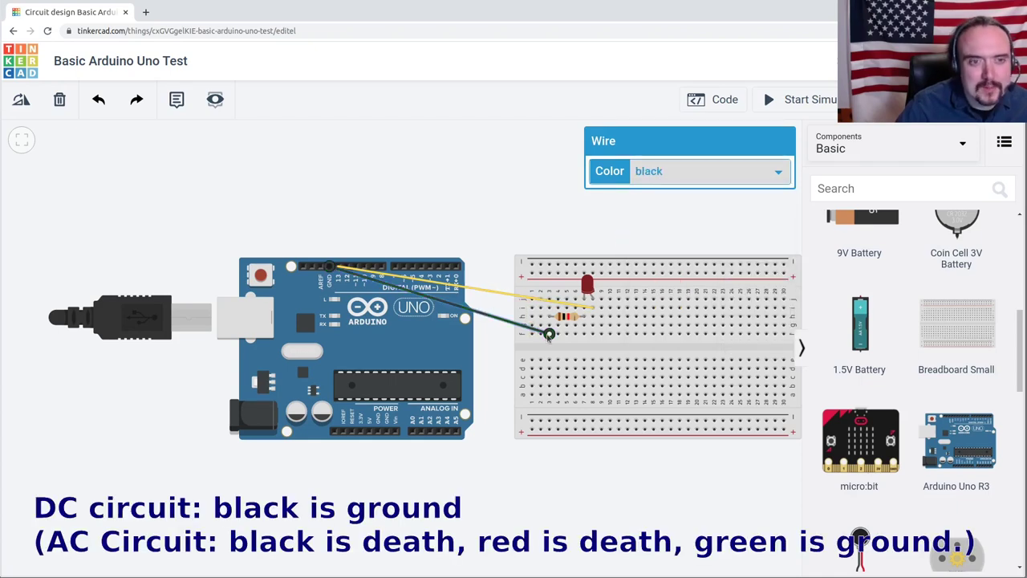
pyautogui.moveTo(502, 231)
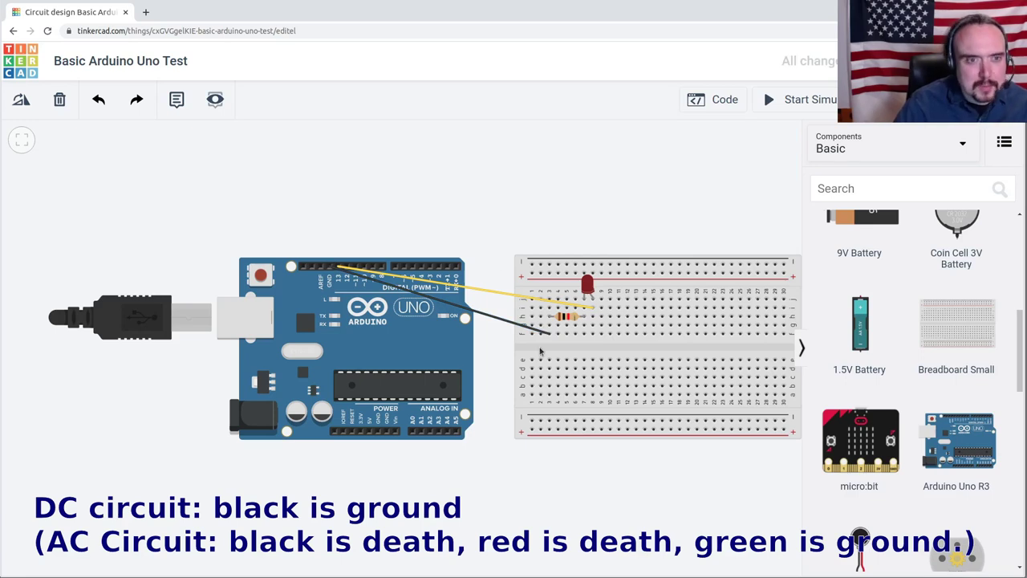
pyautogui.click(587, 285)
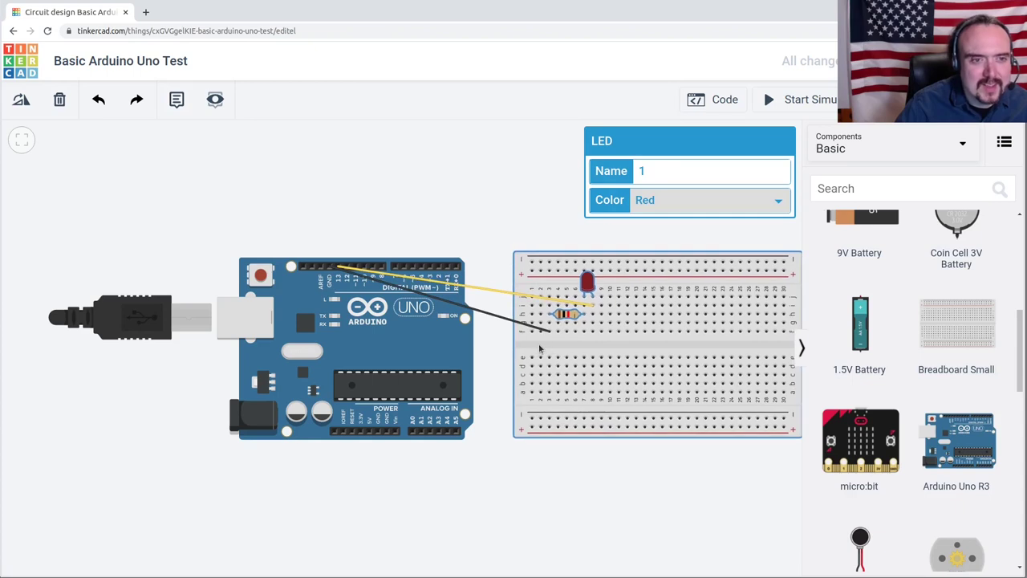
pyautogui.click(802, 99)
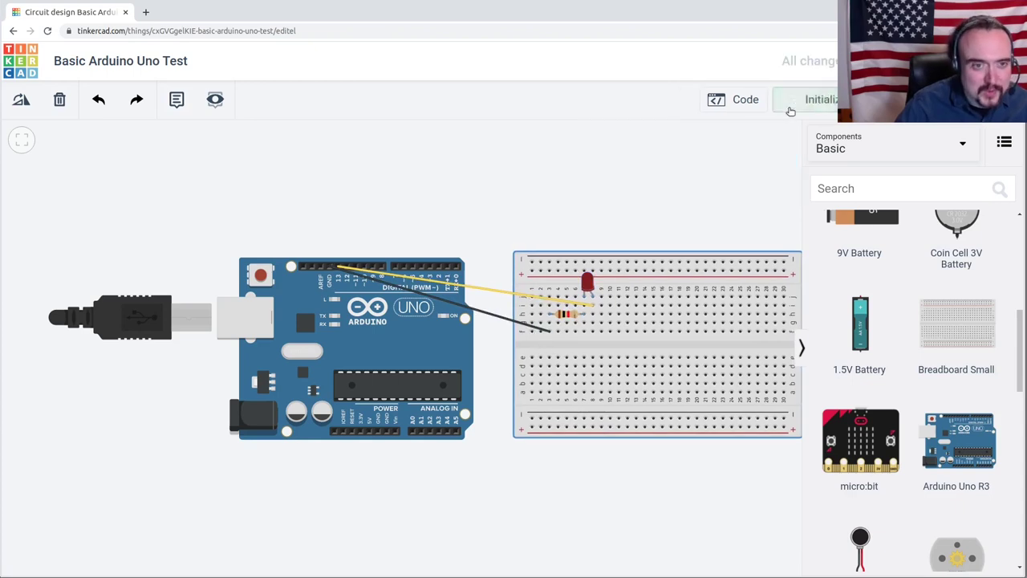
pyautogui.click(819, 98)
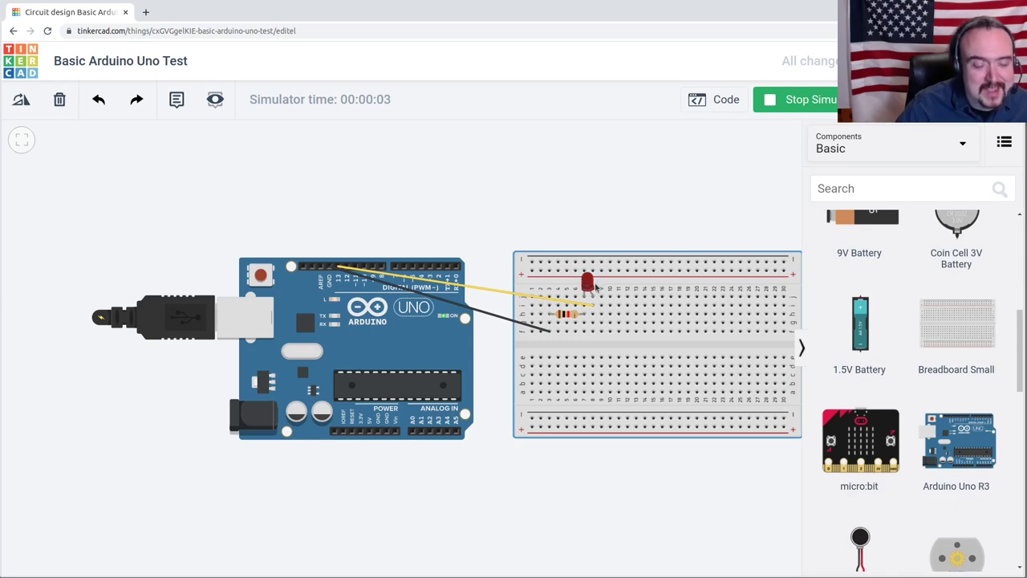
pyautogui.moveTo(742, 191)
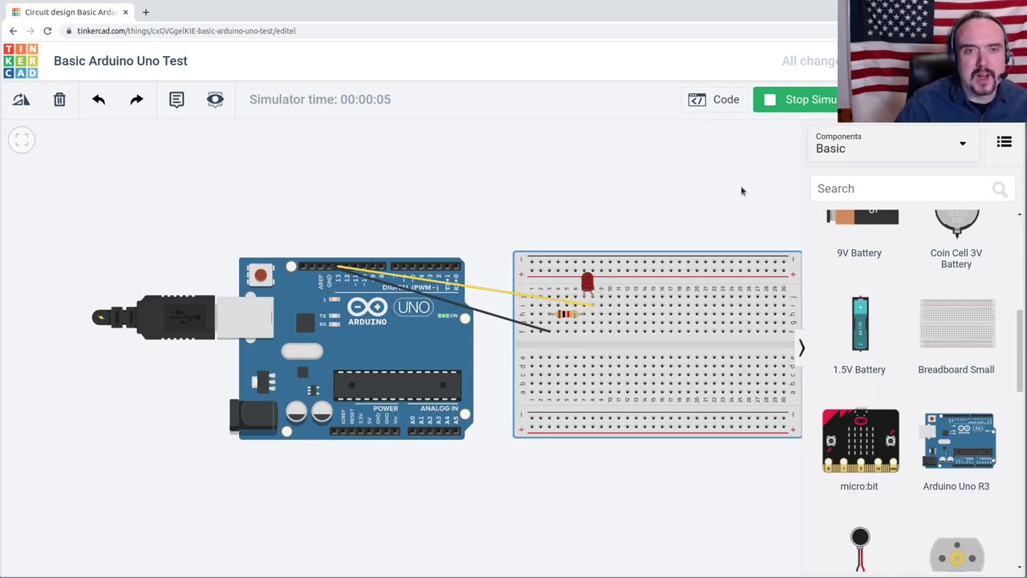
pyautogui.click(797, 99)
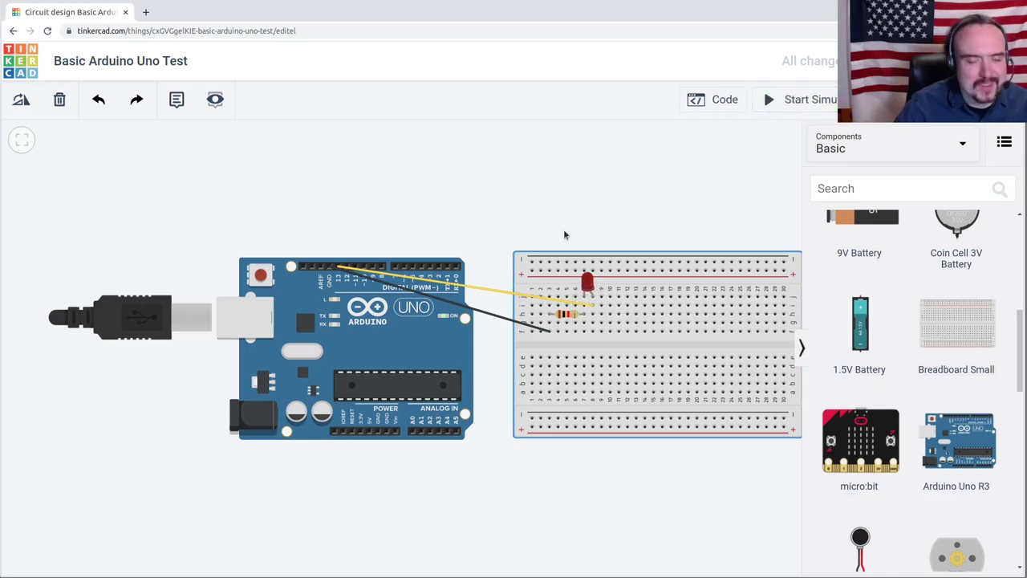